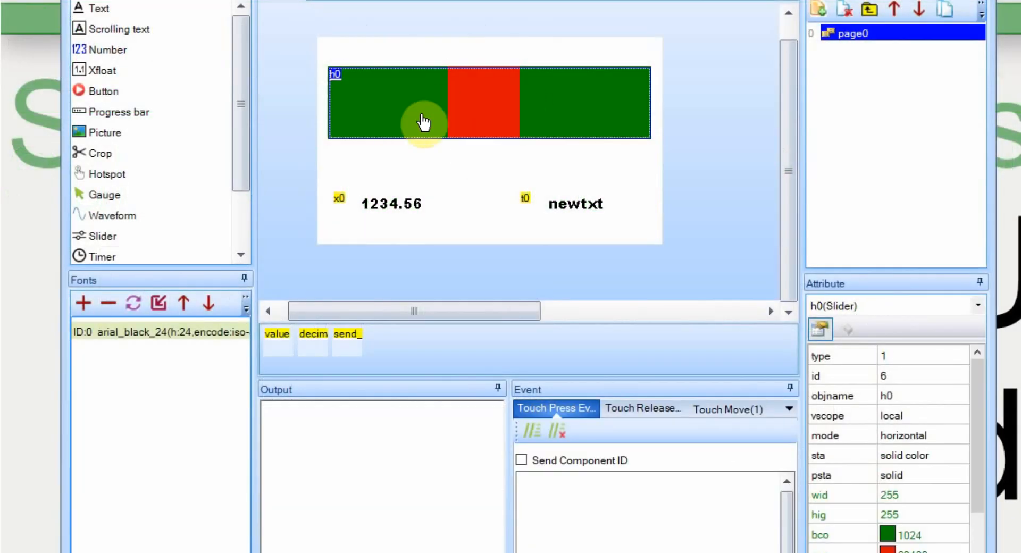
# Inspect the slider's touch-move code, the float x0's decimal setting, and text newtxt
pyautogui.click(643, 409)
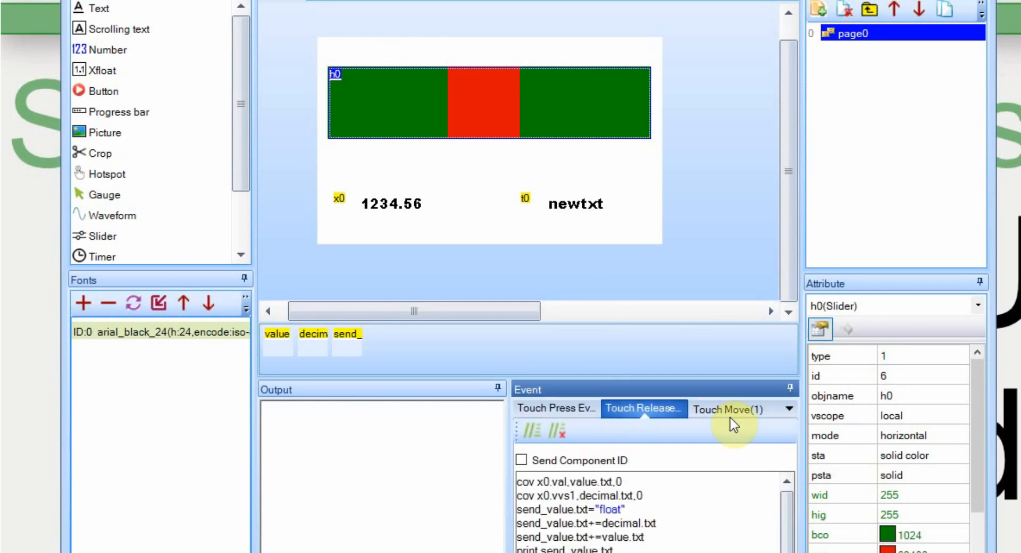
pyautogui.click(728, 409)
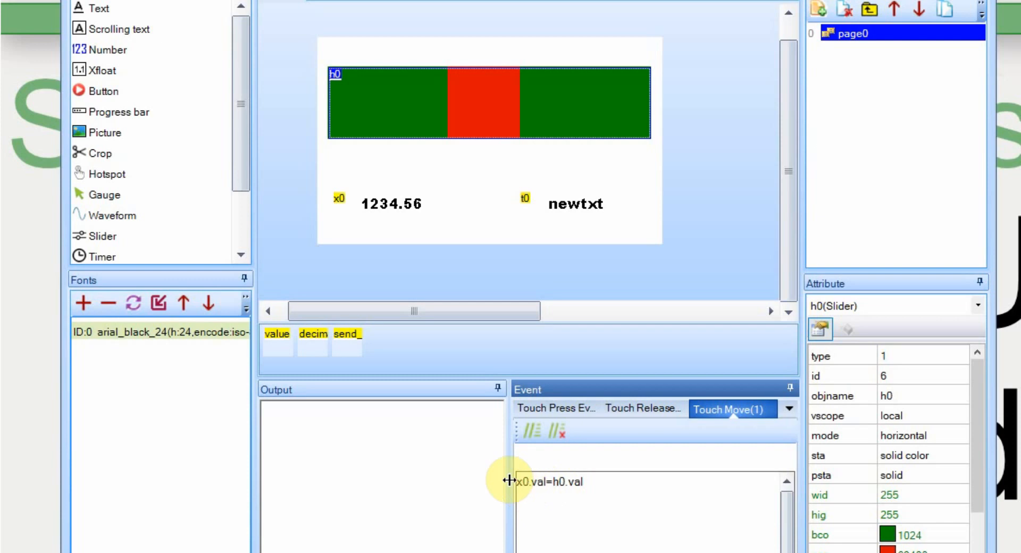
pyautogui.moveTo(340, 206)
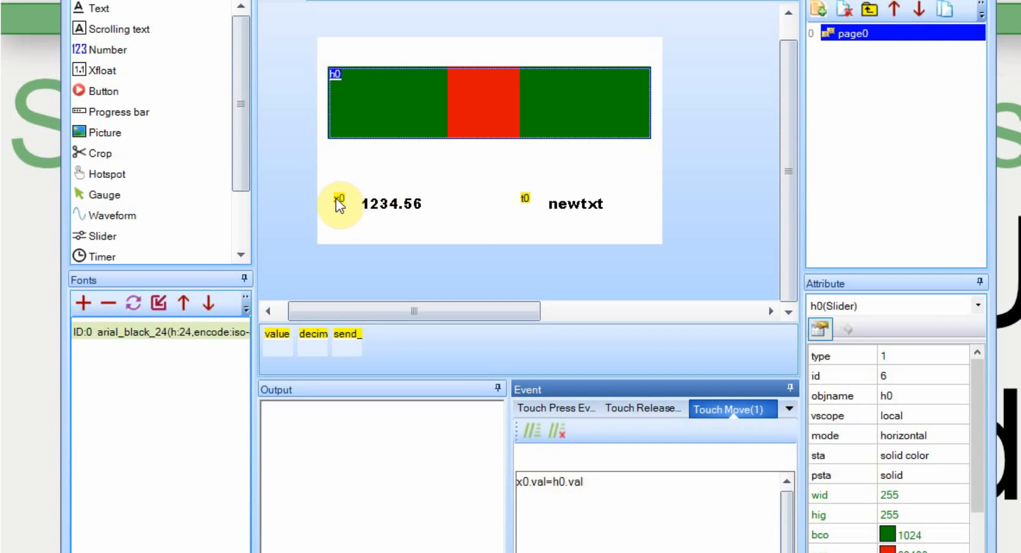
pyautogui.moveTo(371, 225)
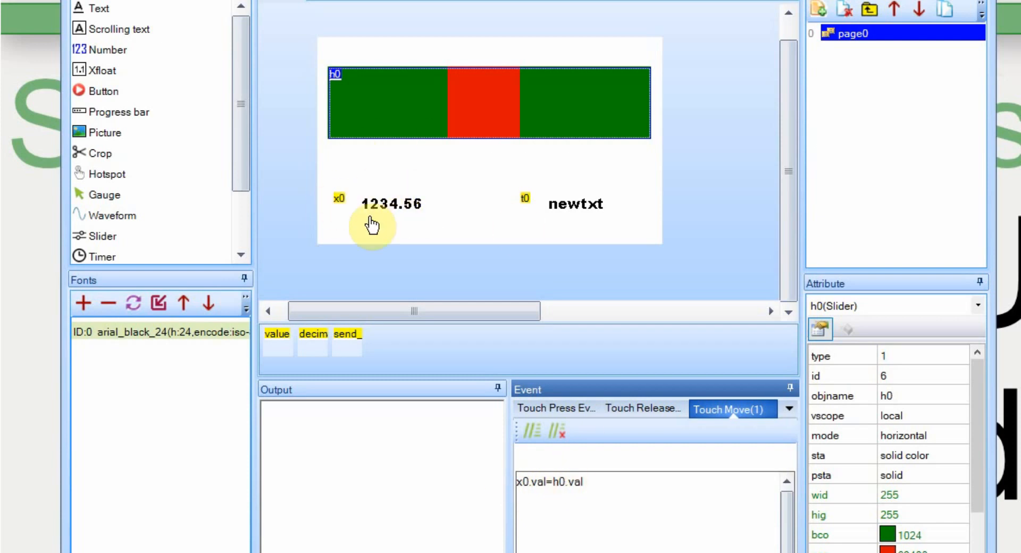
pyautogui.click(384, 203)
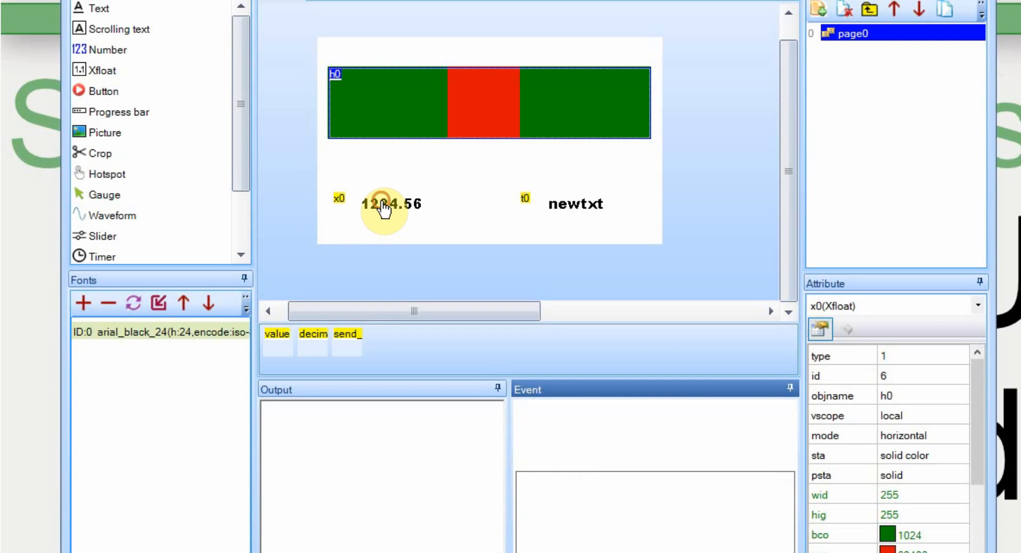
pyautogui.click(391, 203)
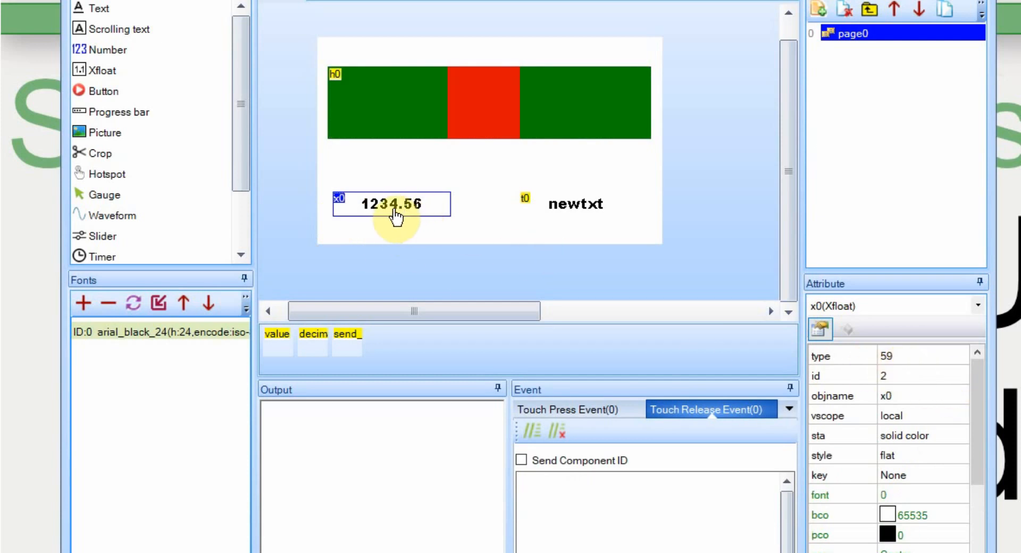
pyautogui.moveTo(844, 384)
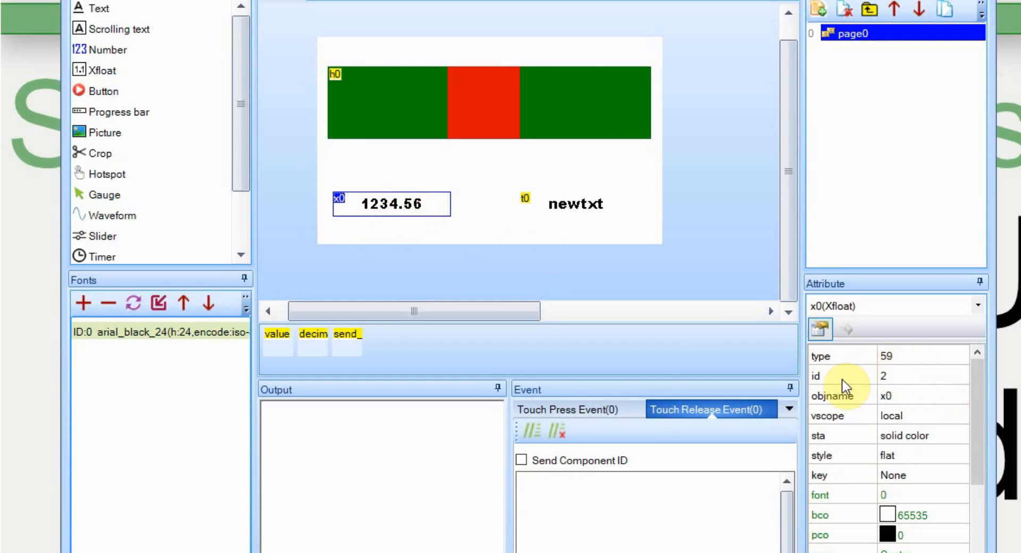
pyautogui.scroll(-3)
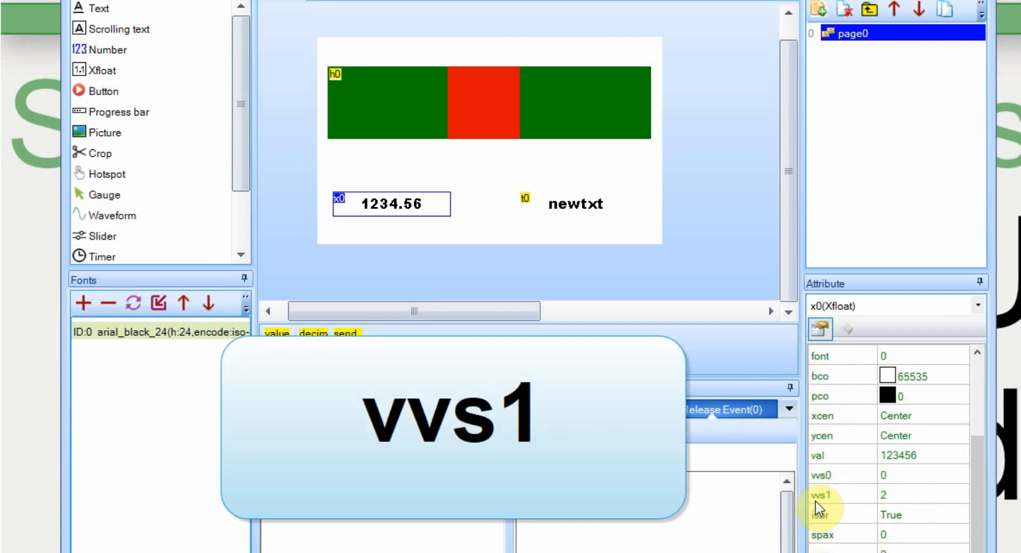
pyautogui.moveTo(895, 501)
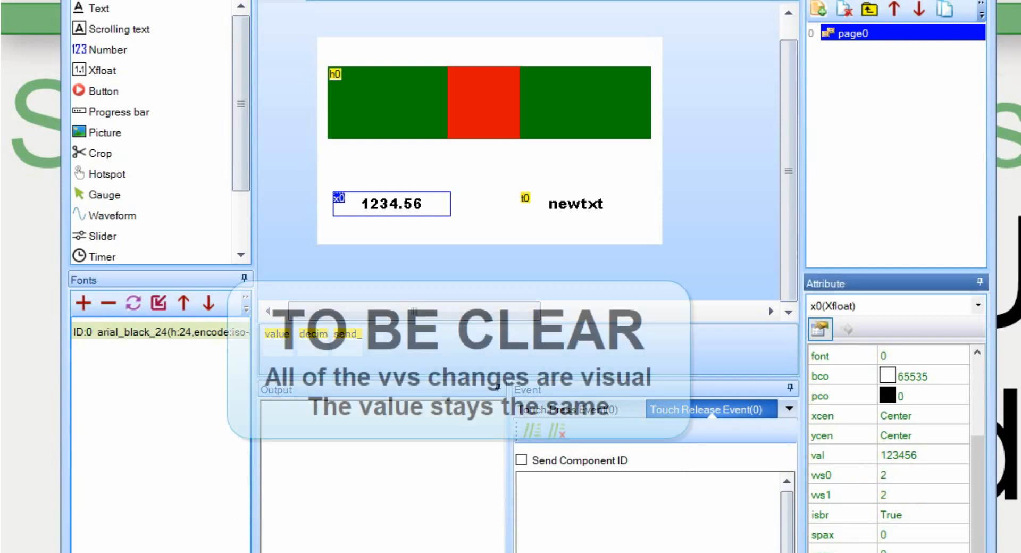
pyautogui.click(922, 494)
pyautogui.write('0')
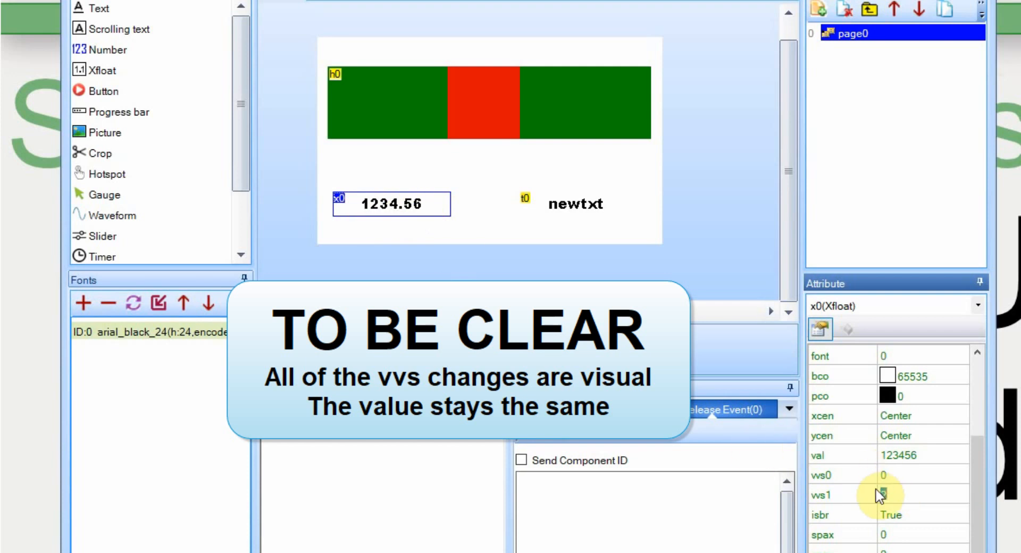
pyautogui.click(389, 204)
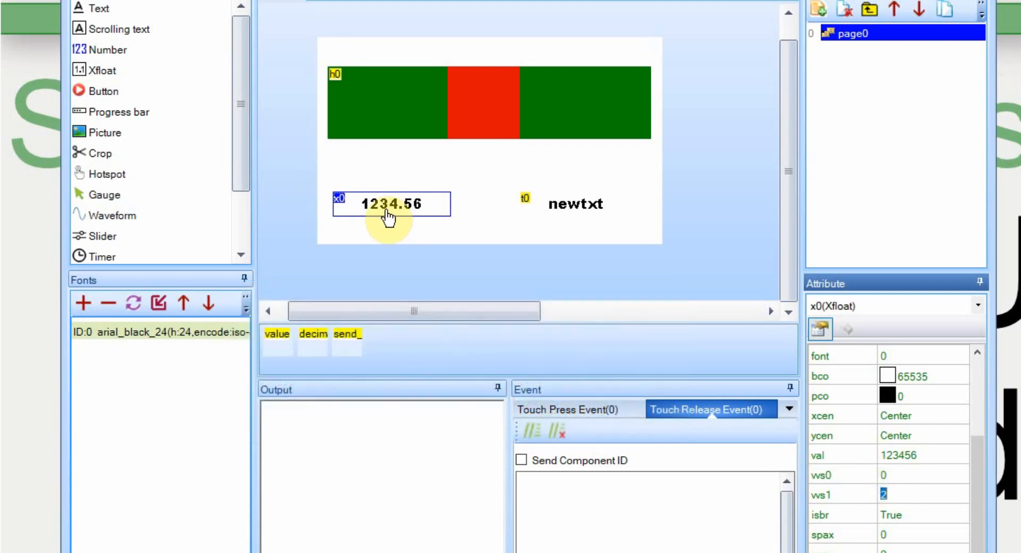
pyautogui.moveTo(559, 220)
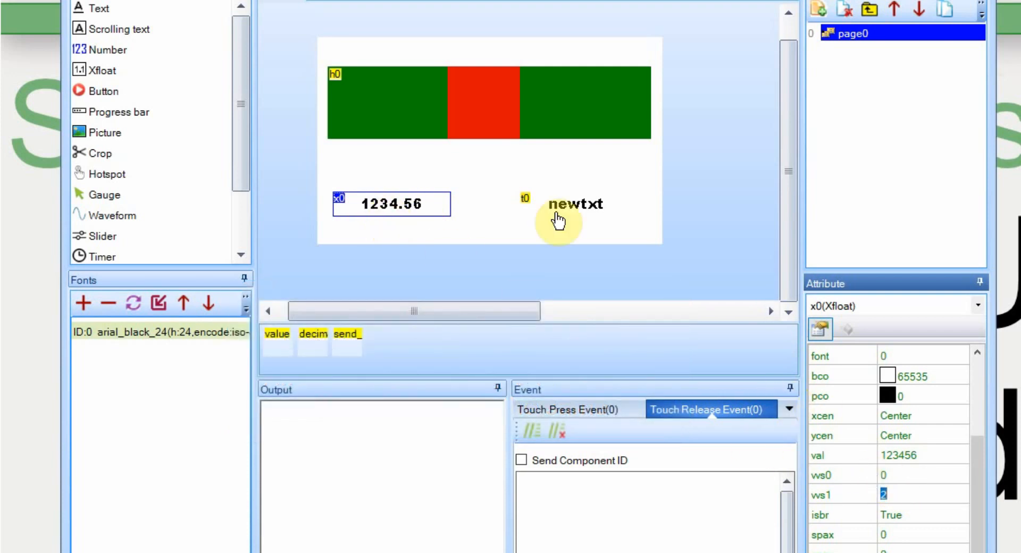
pyautogui.click(576, 203)
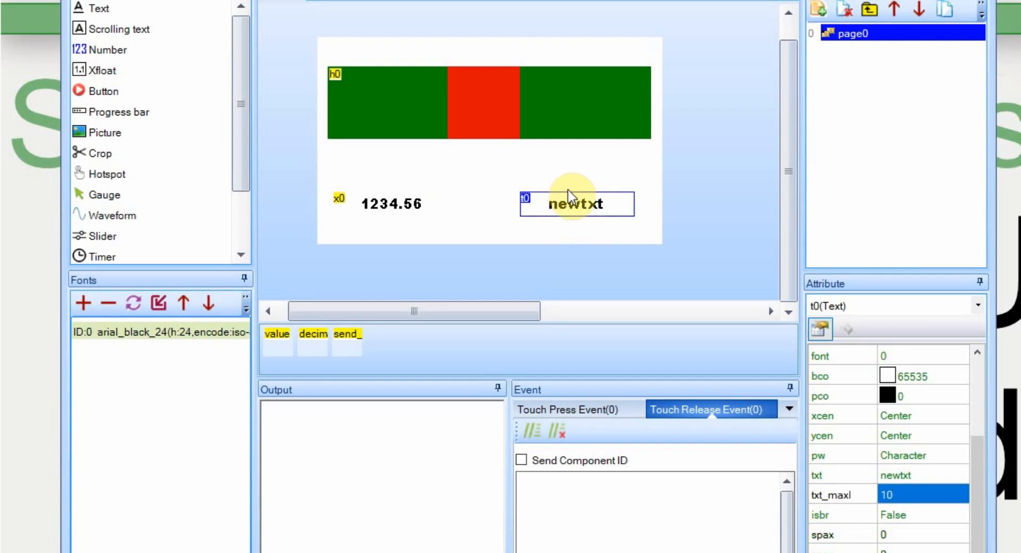
pyautogui.moveTo(500, 124)
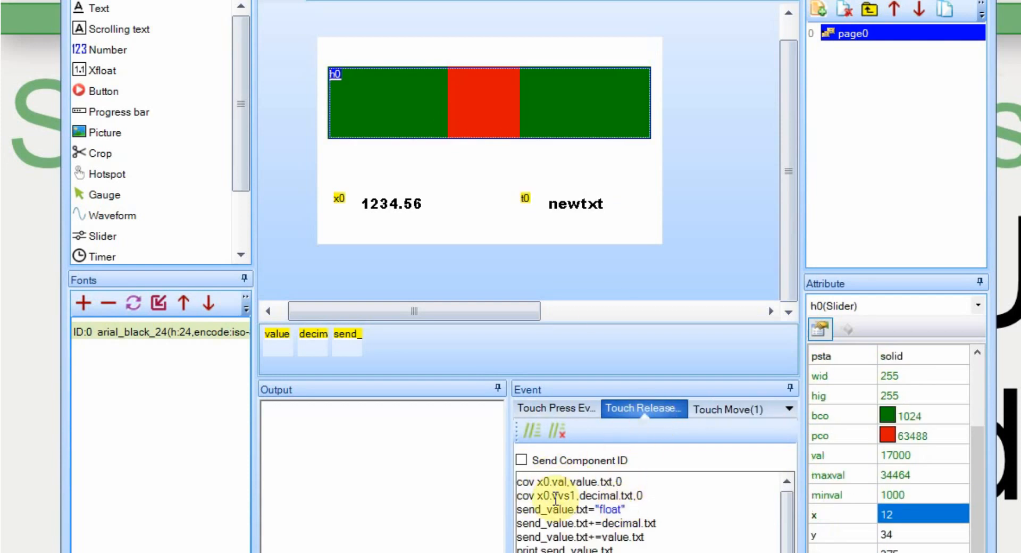
pyautogui.moveTo(544, 481)
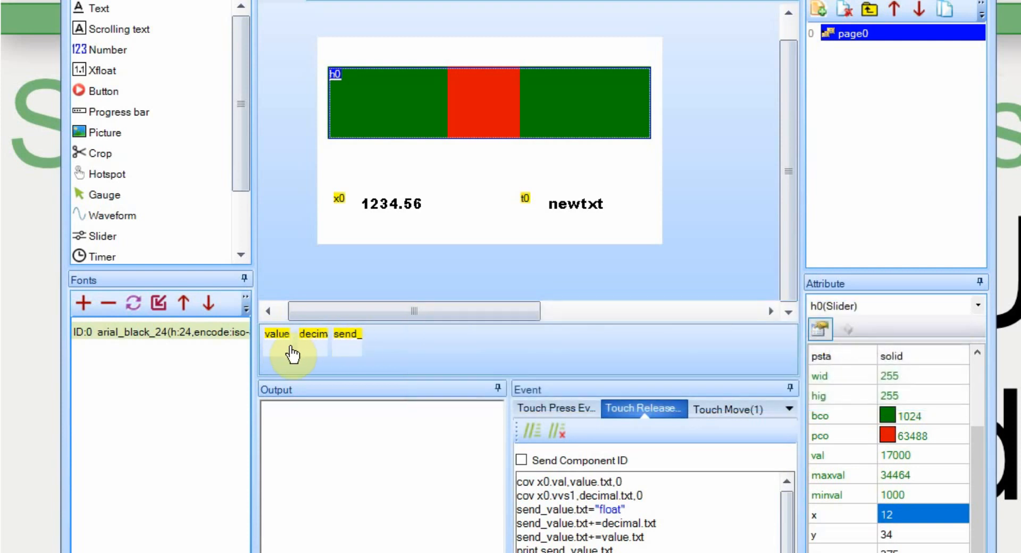
pyautogui.moveTo(593, 495)
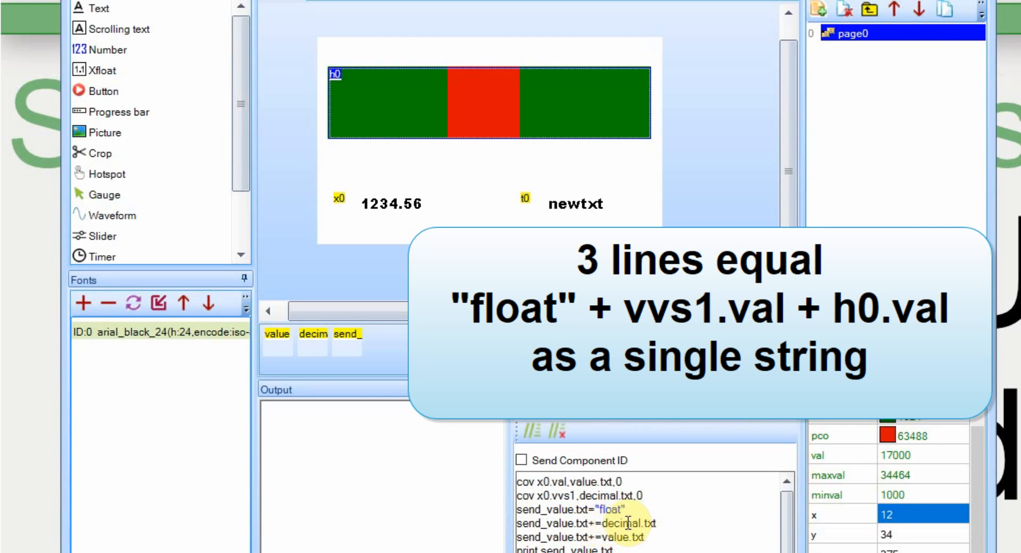
pyautogui.moveTo(370, 214)
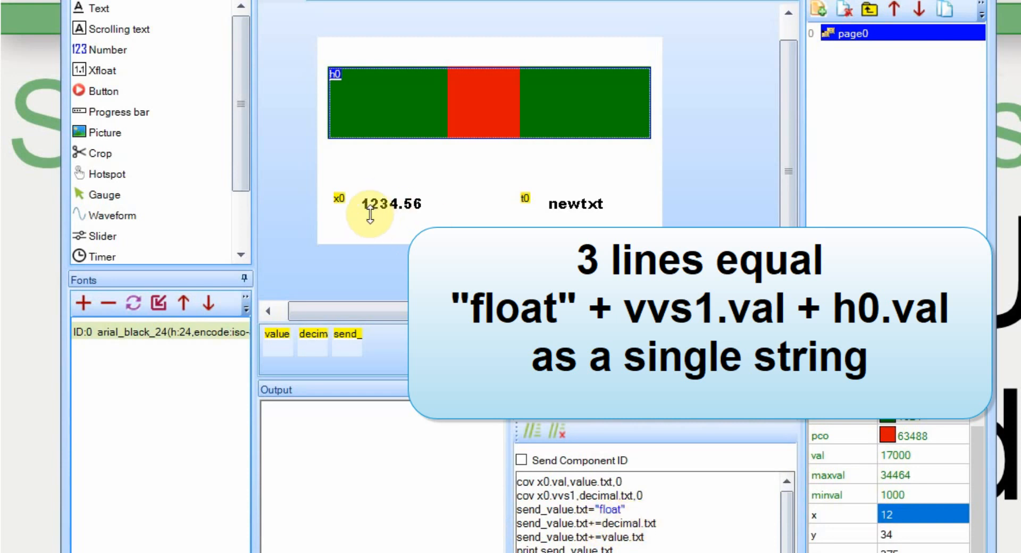
pyautogui.moveTo(404, 214)
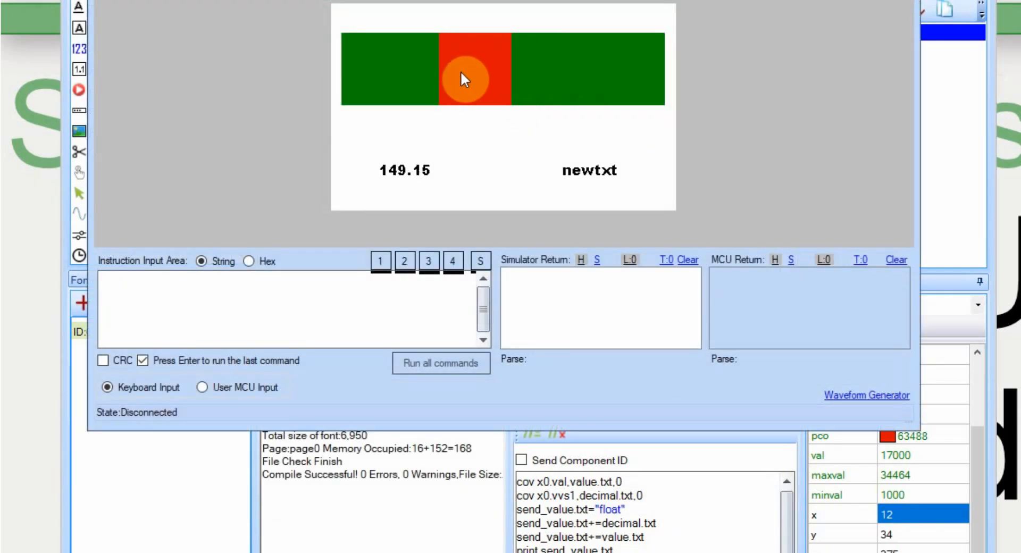
# Slide the simulator value to 202.05 and view the returned string float220205 as text
pyautogui.moveTo(463, 79); pyautogui.dragTo(568, 85)
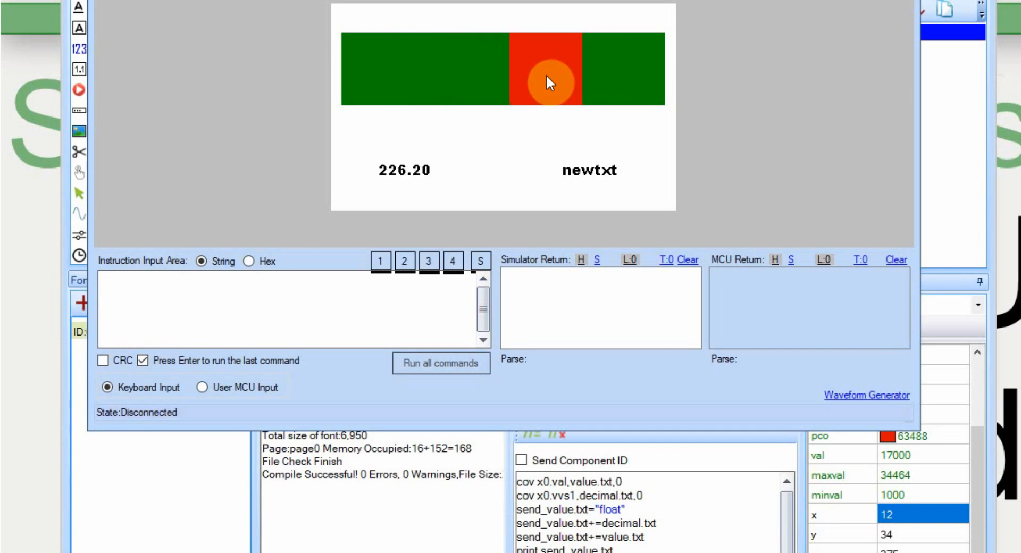
pyautogui.moveTo(548, 81); pyautogui.dragTo(526, 81)
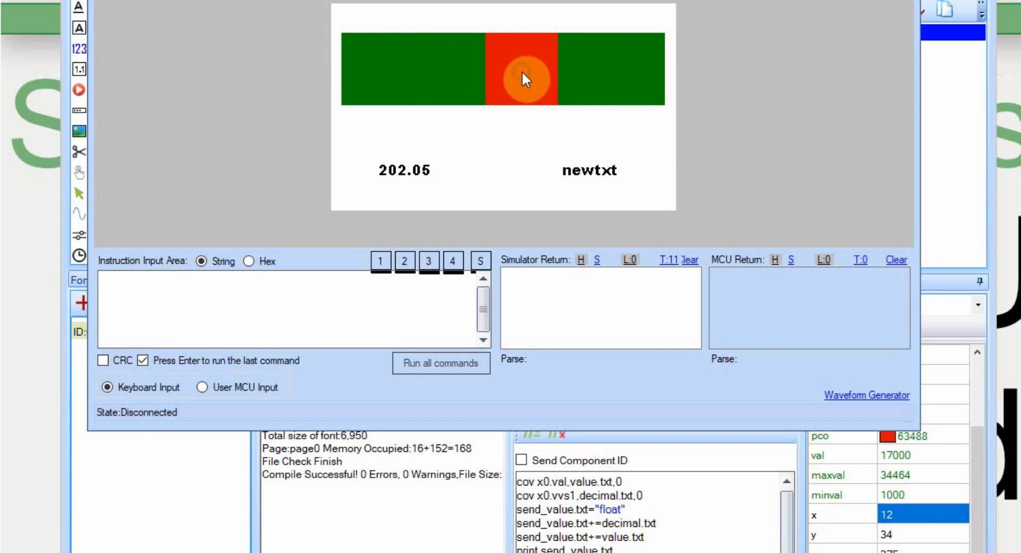
pyautogui.click(526, 78)
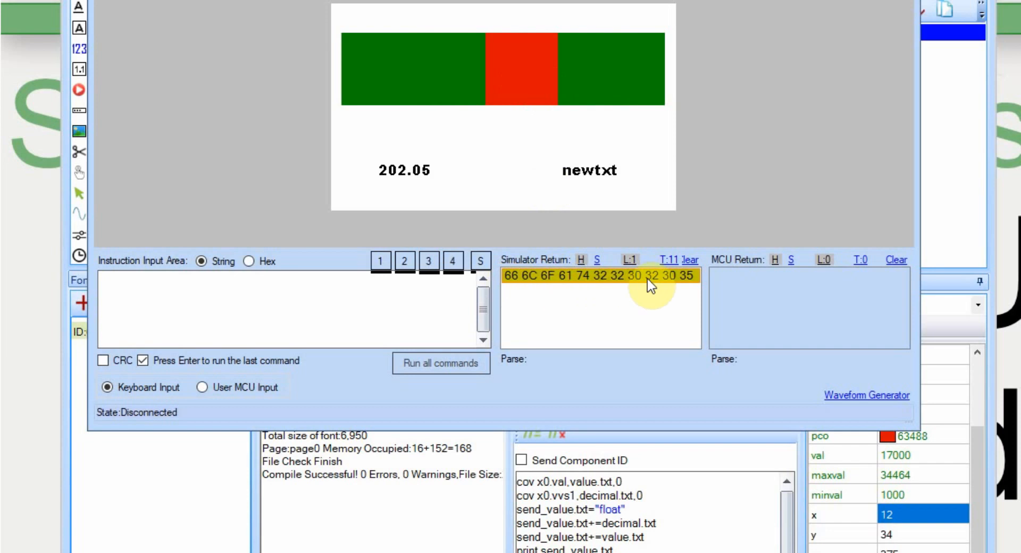
pyautogui.click(596, 260)
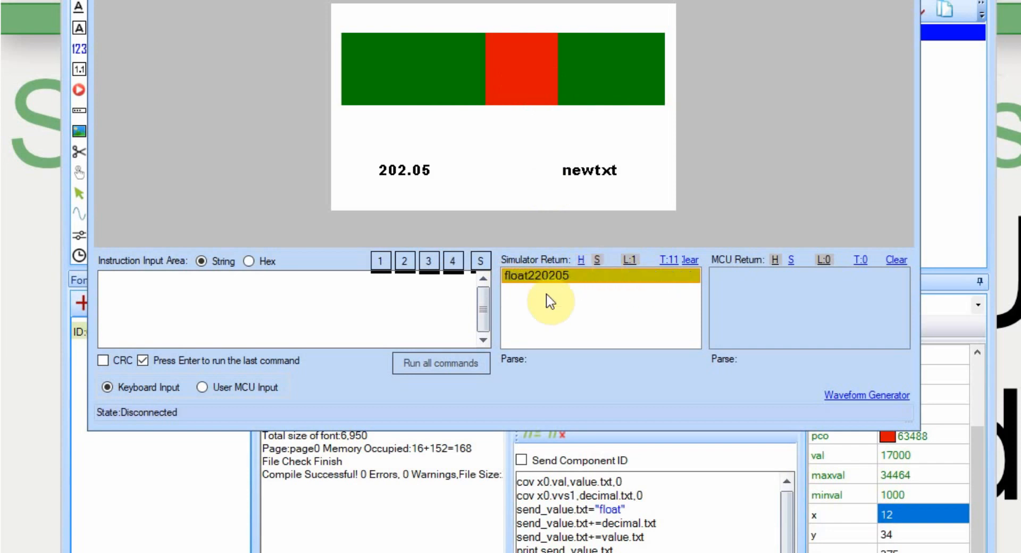
pyautogui.moveTo(531, 286)
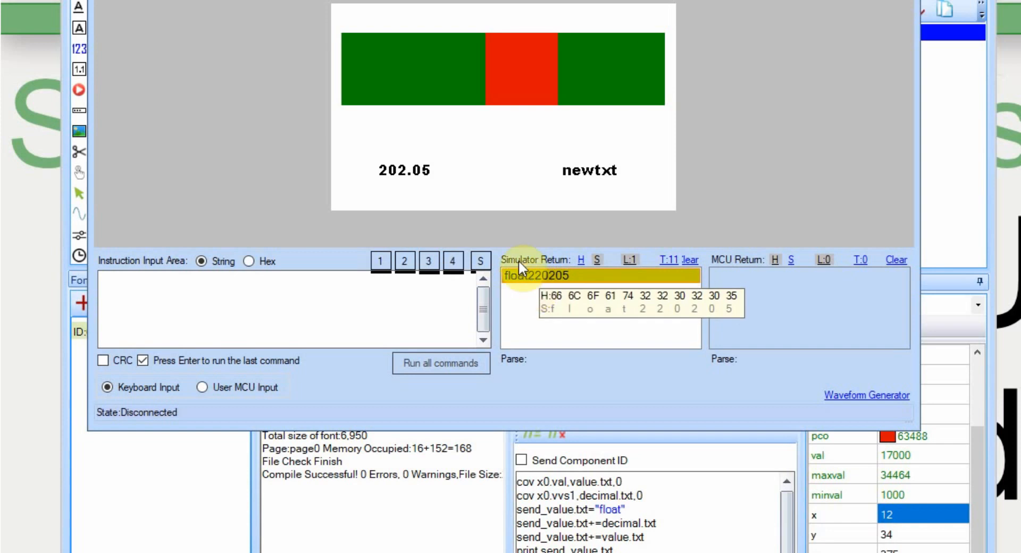
pyautogui.moveTo(430, 216)
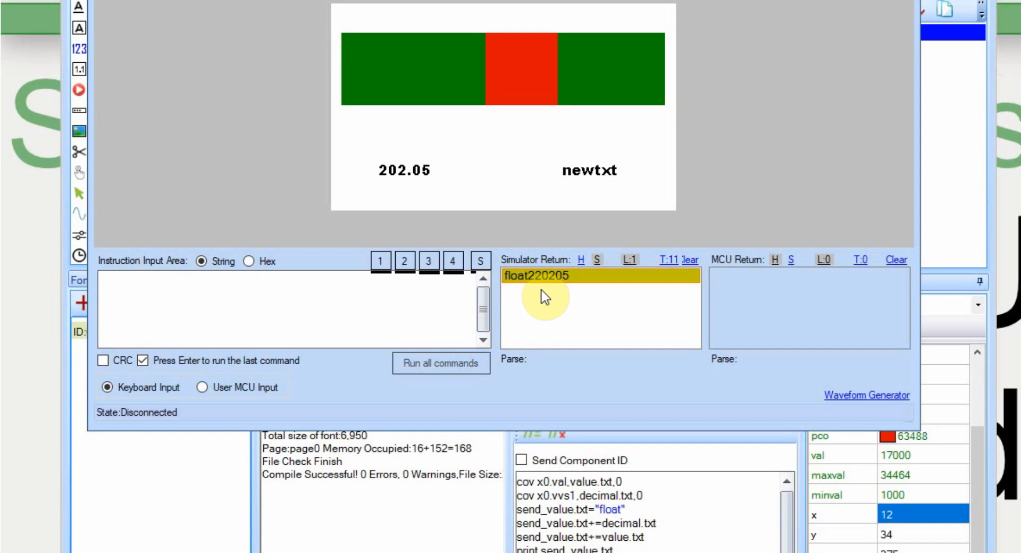
pyautogui.moveTo(438, 189)
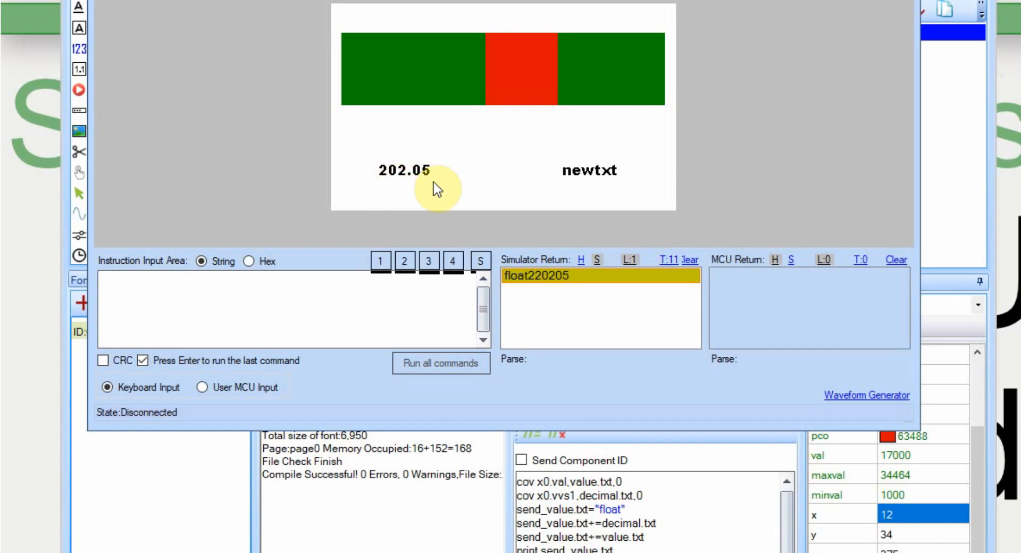
pyautogui.moveTo(541, 288)
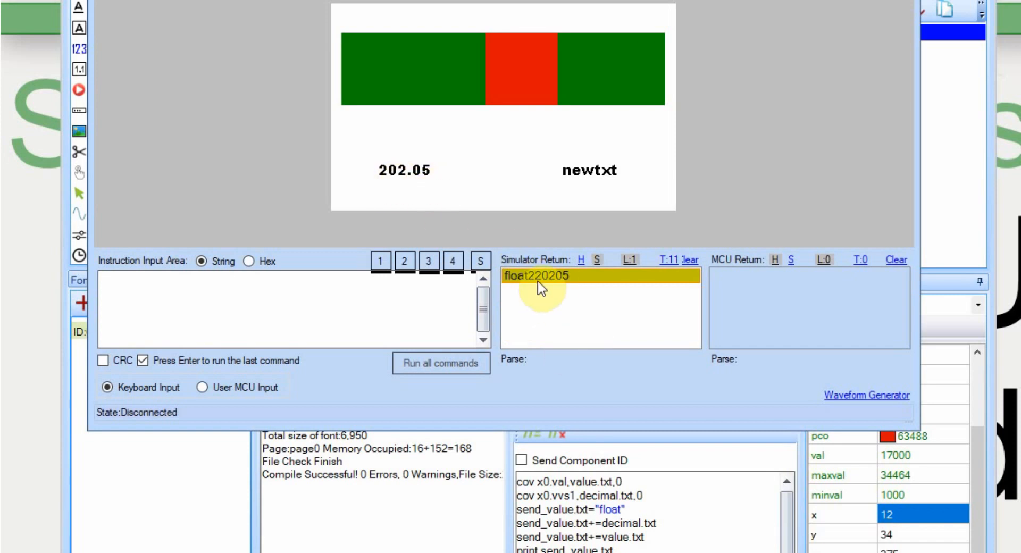
pyautogui.moveTo(436, 246)
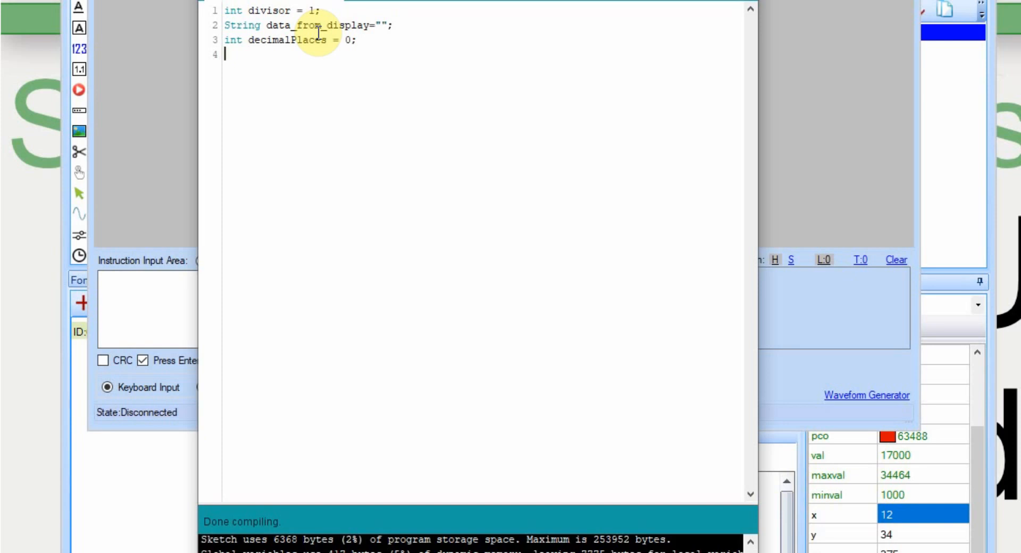
pyautogui.moveTo(252, 40)
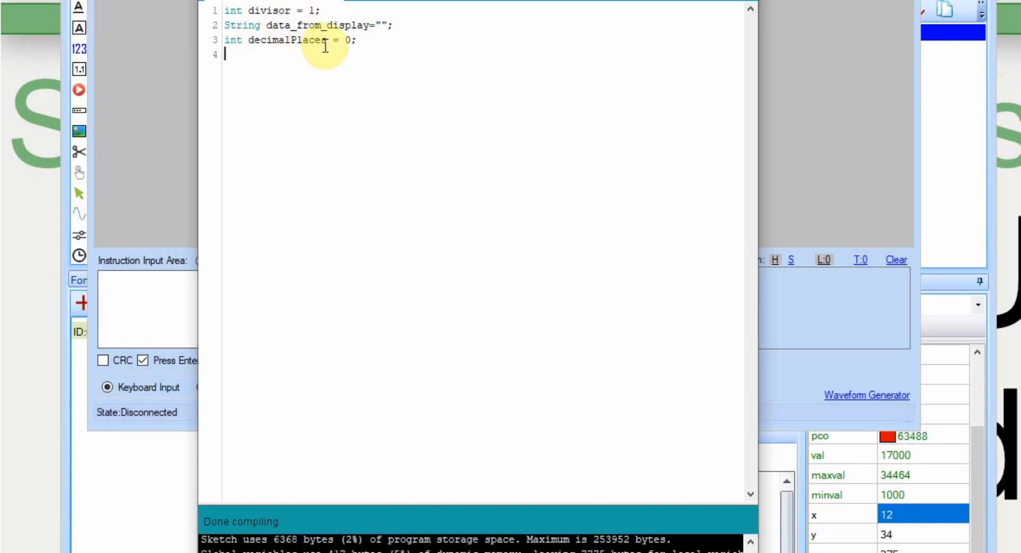
# Begin the sketch's setup function with 'void setup(){'
pyautogui.write('void setup(){')
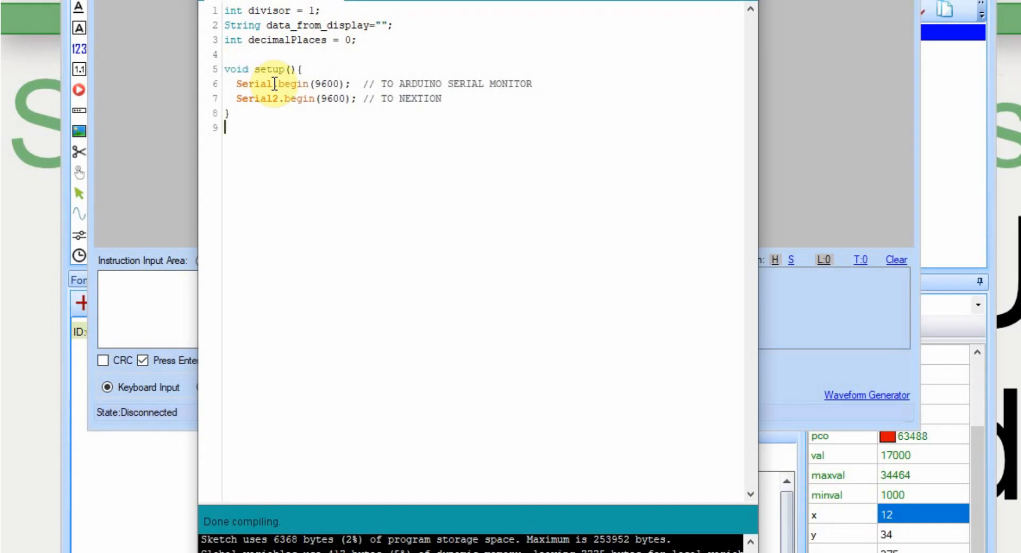
pyautogui.moveTo(319, 109)
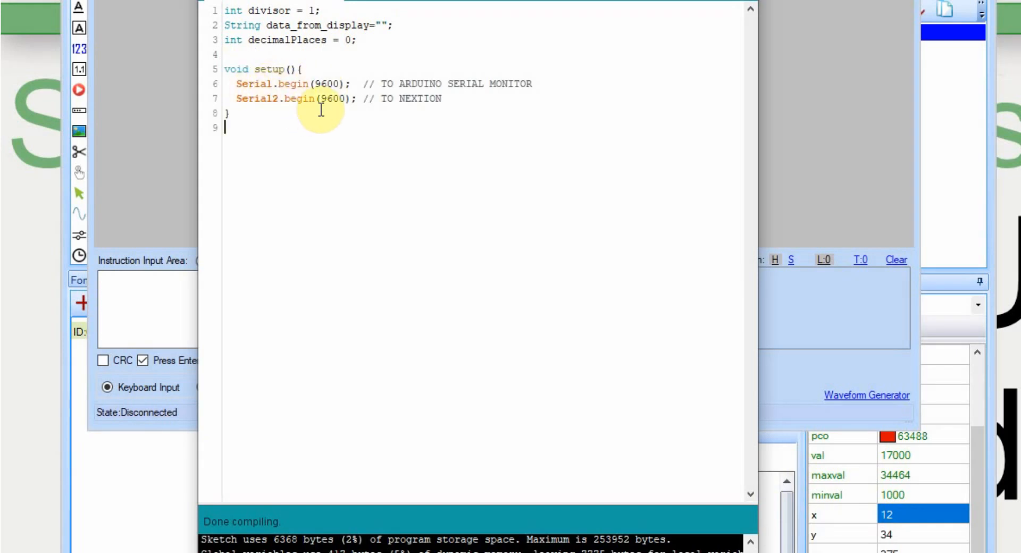
pyautogui.moveTo(340, 104)
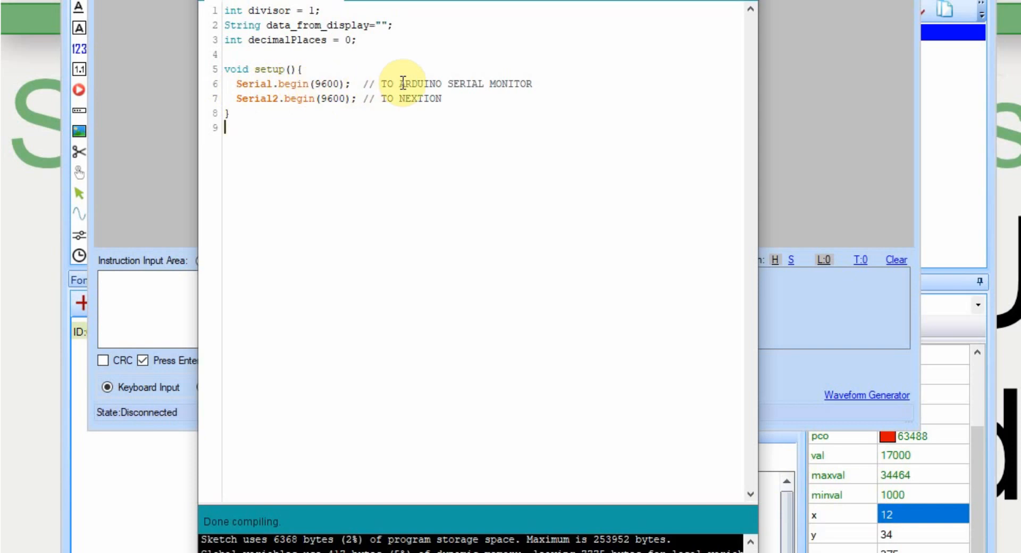
pyautogui.moveTo(461, 85)
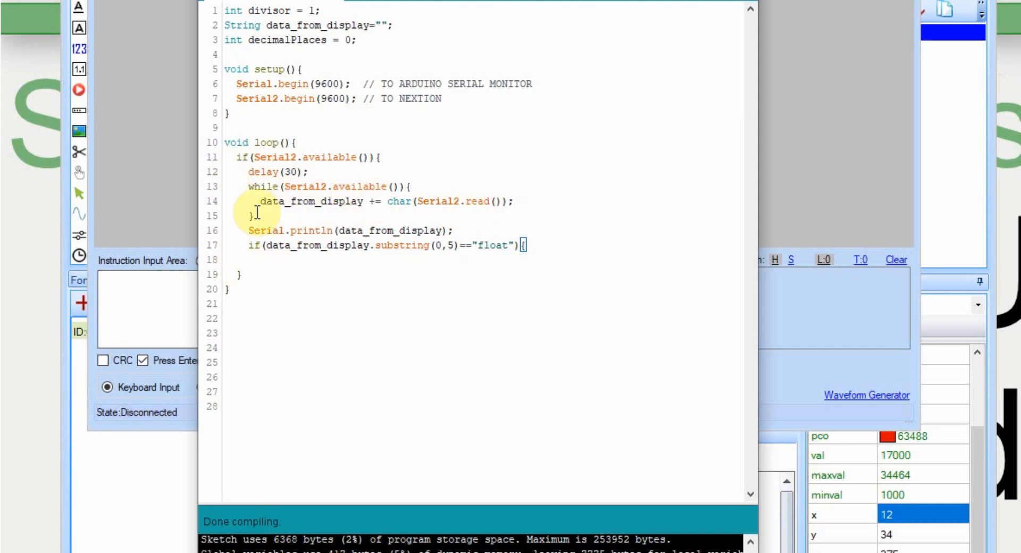
pyautogui.moveTo(347, 201)
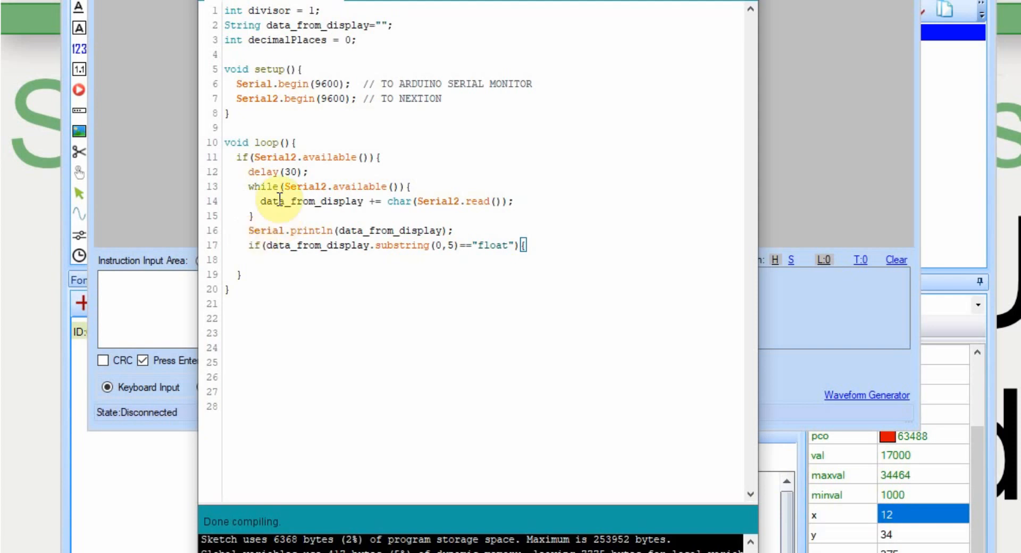
pyautogui.moveTo(402, 246)
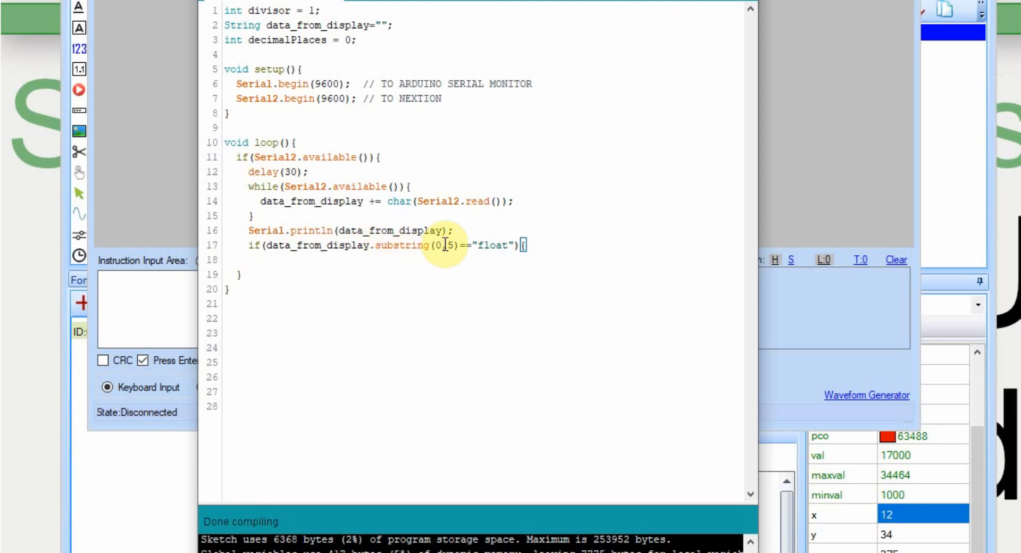
pyautogui.moveTo(493, 246)
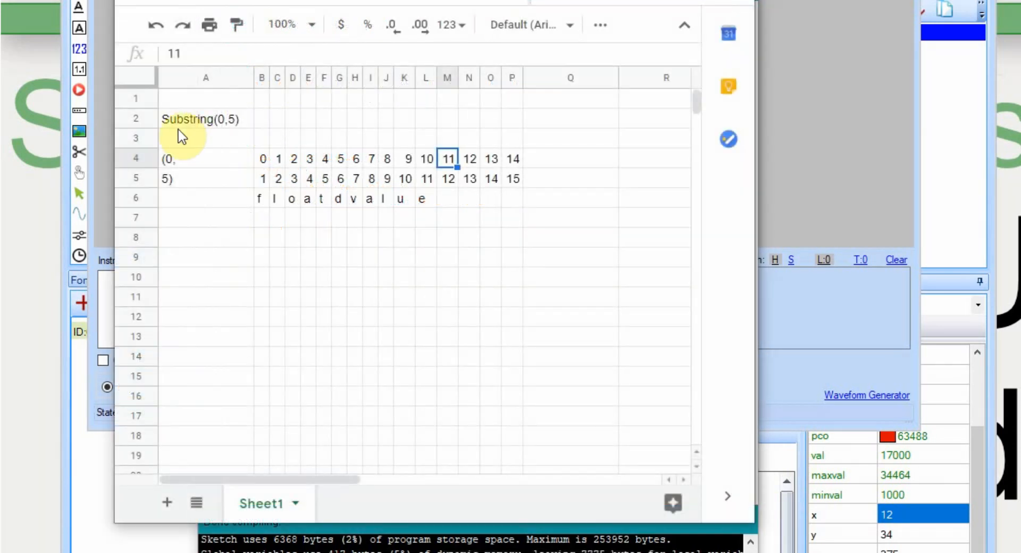
pyautogui.moveTo(228, 130)
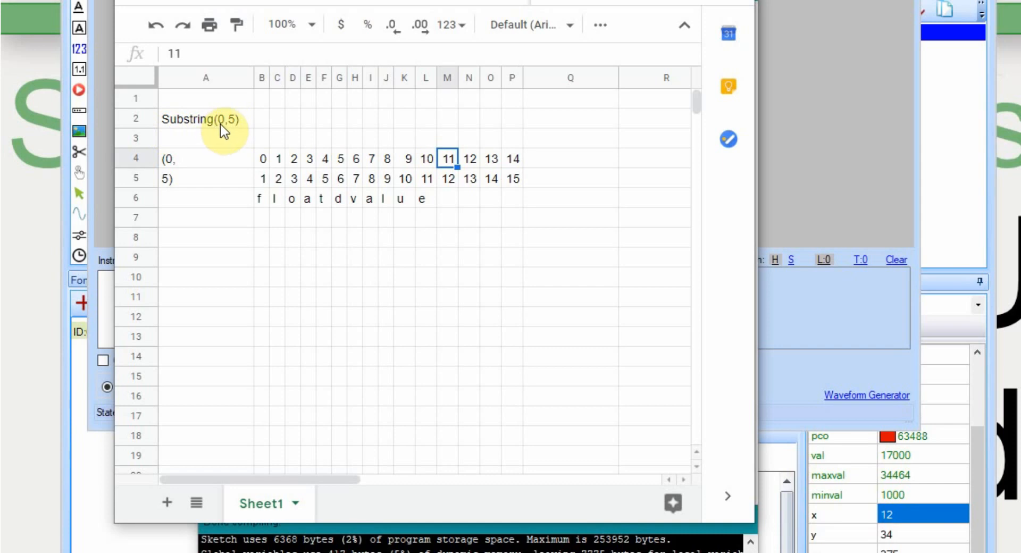
pyautogui.moveTo(263, 127)
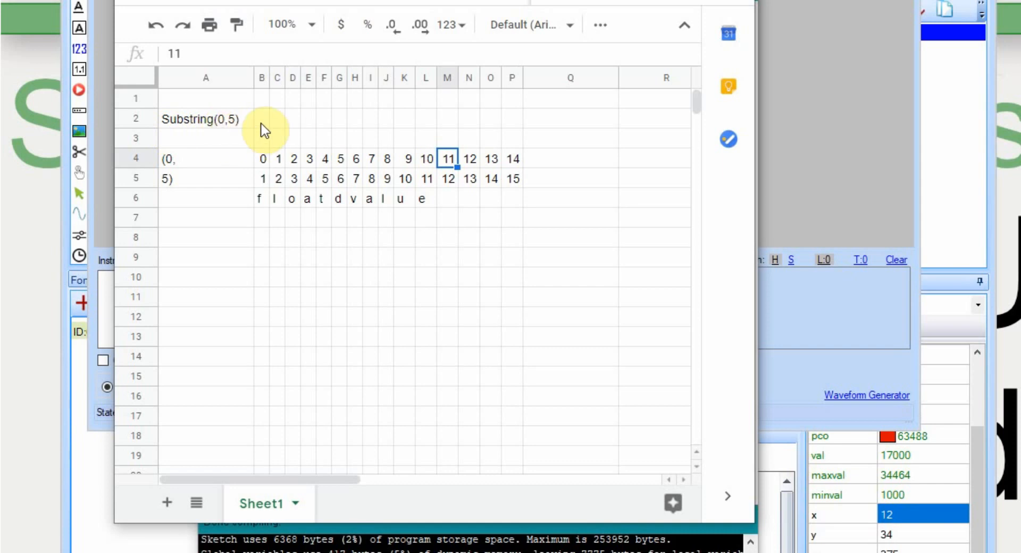
pyautogui.moveTo(212, 133)
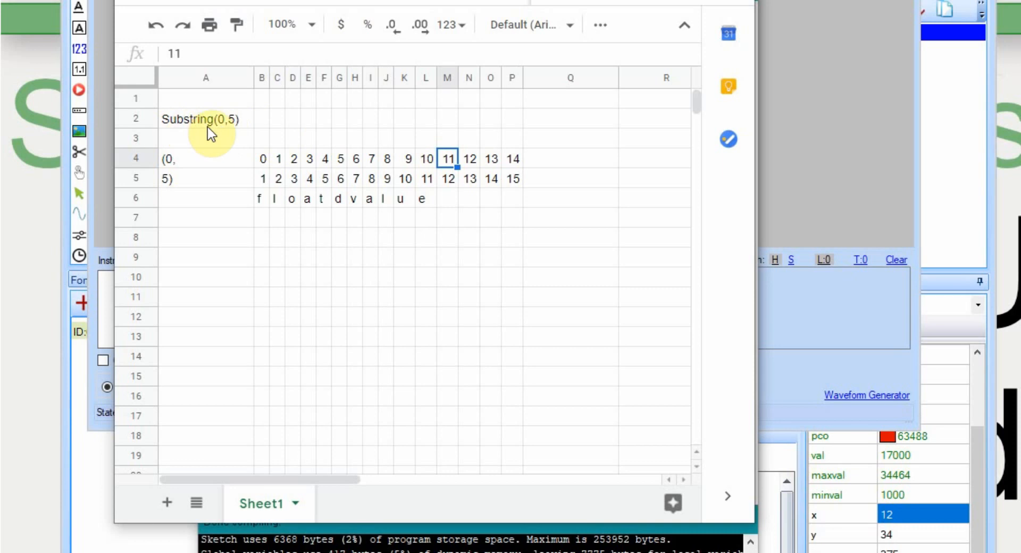
pyautogui.moveTo(264, 189)
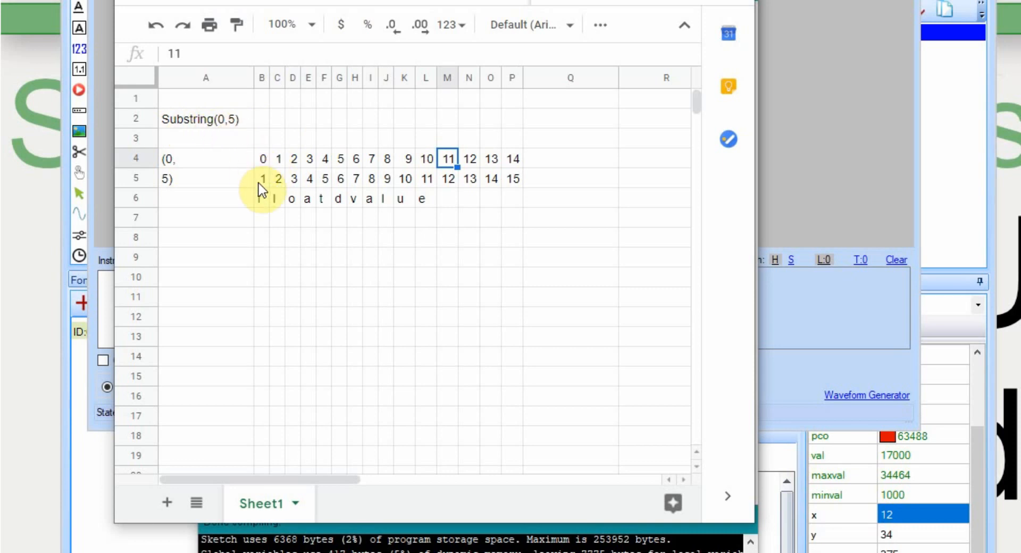
pyautogui.moveTo(276, 215)
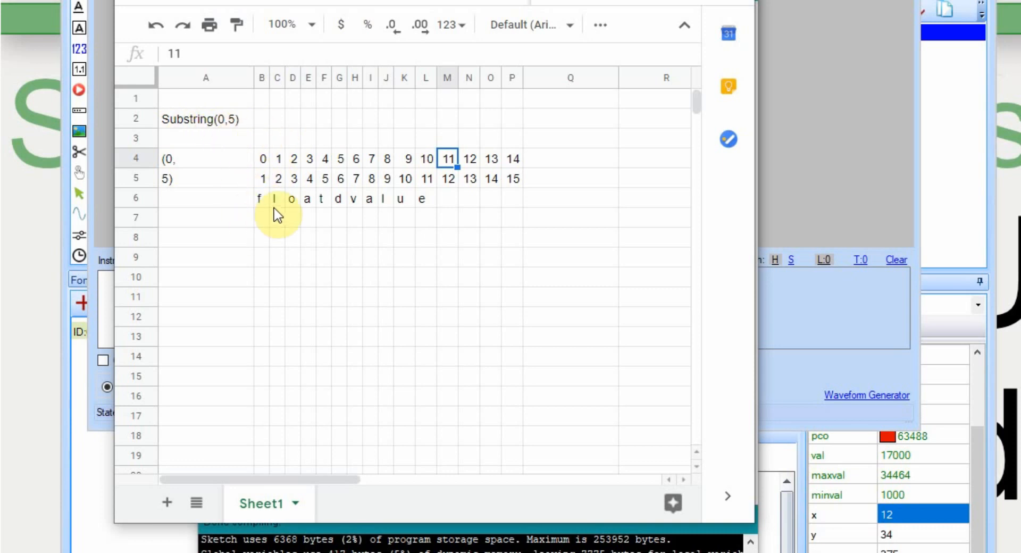
pyautogui.moveTo(489, 207)
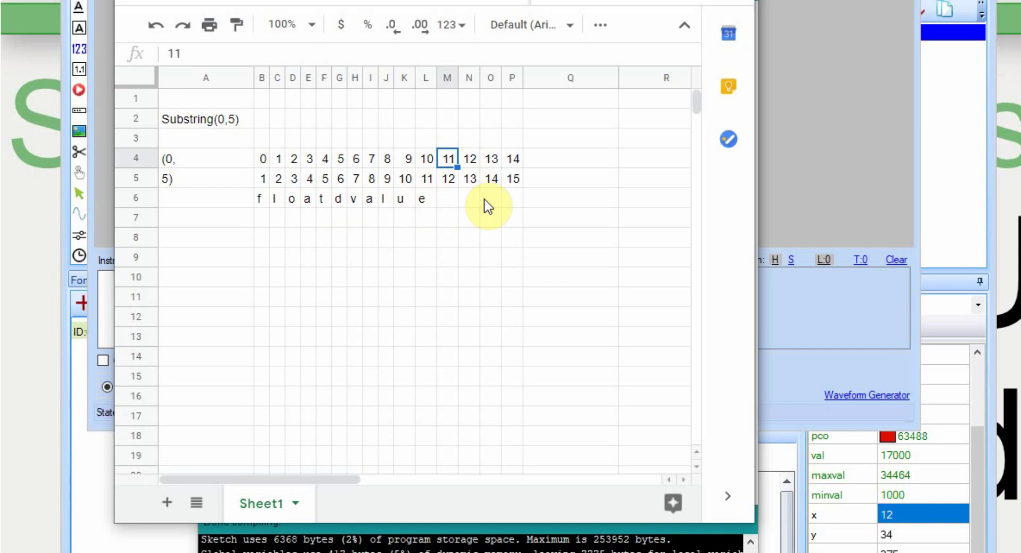
pyautogui.moveTo(188, 134)
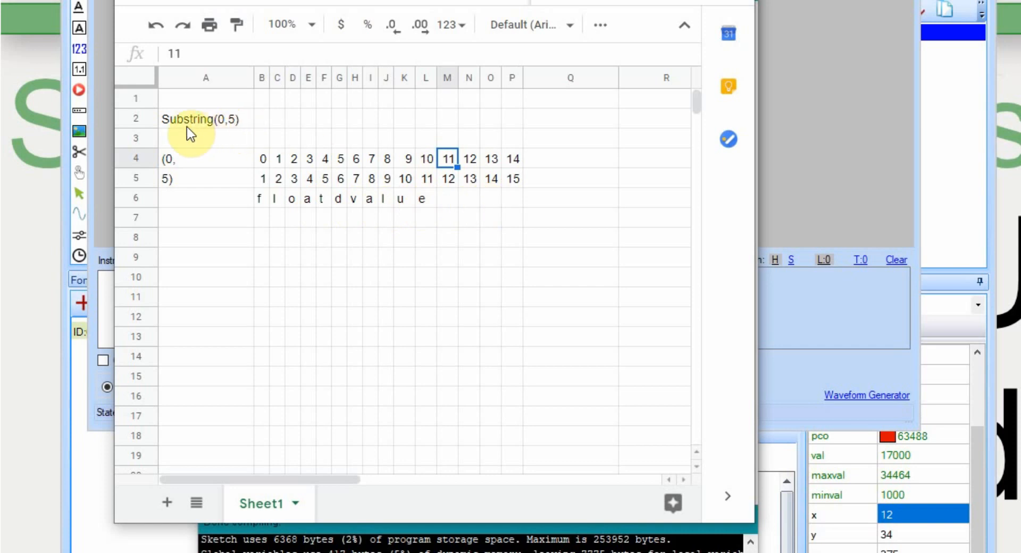
pyautogui.moveTo(228, 131)
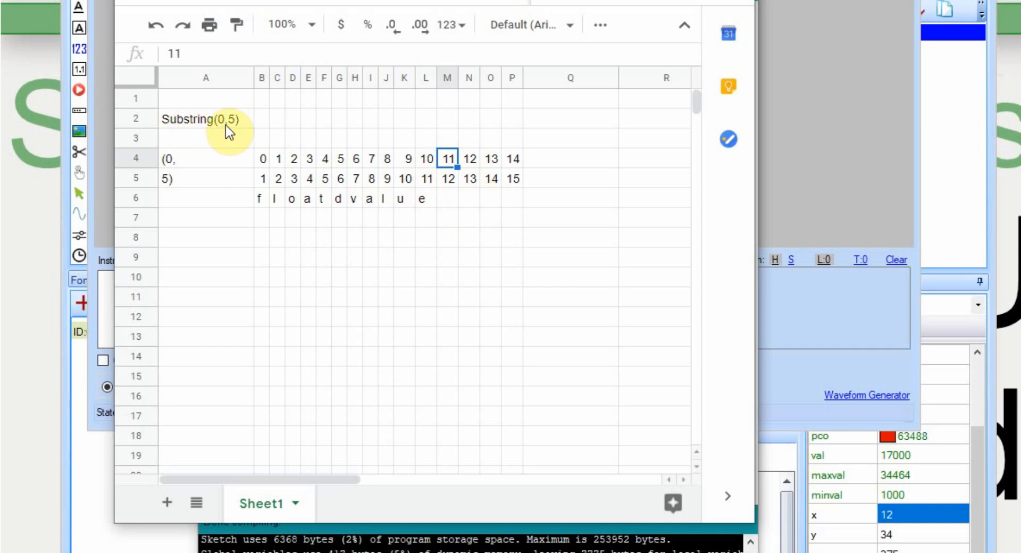
pyautogui.moveTo(235, 130)
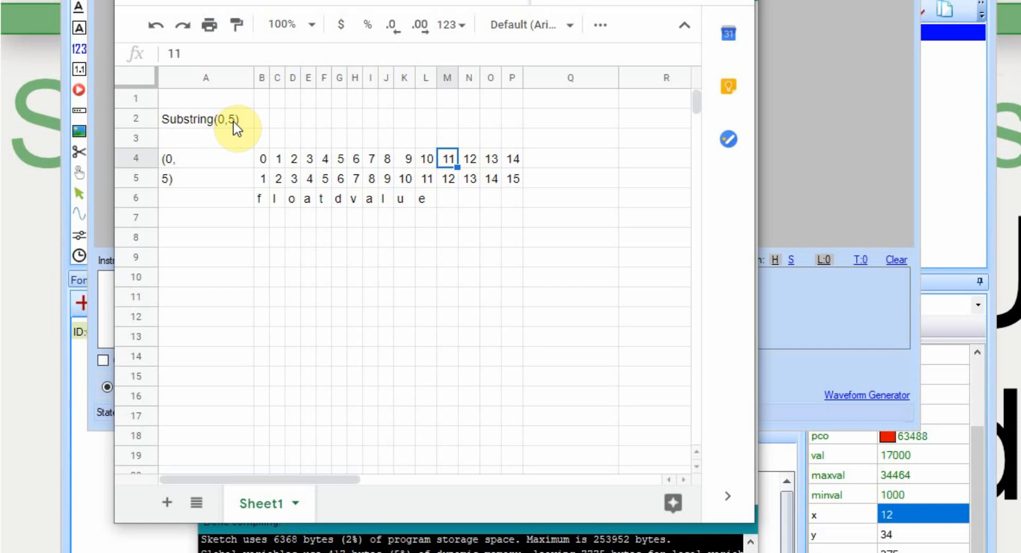
pyautogui.moveTo(200, 146)
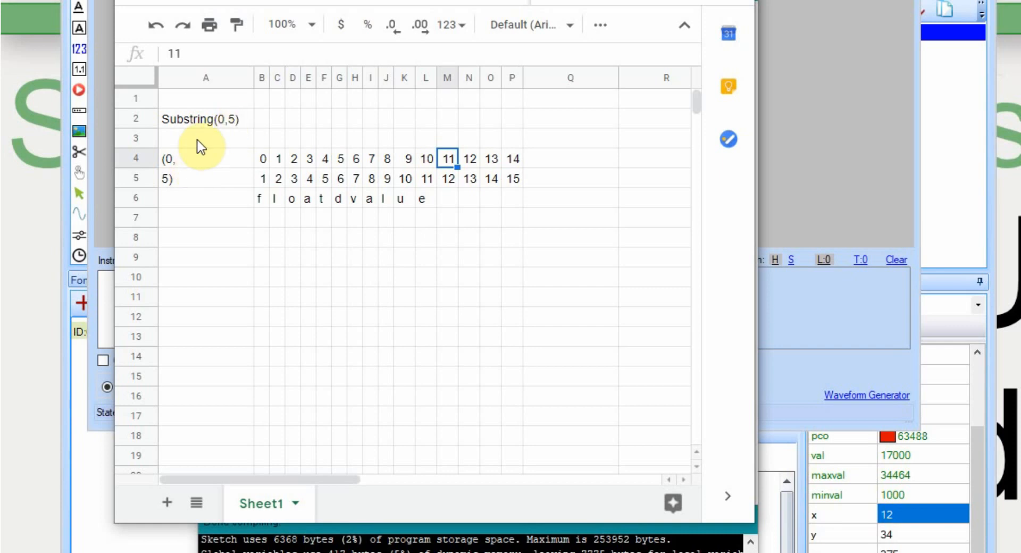
pyautogui.moveTo(221, 127)
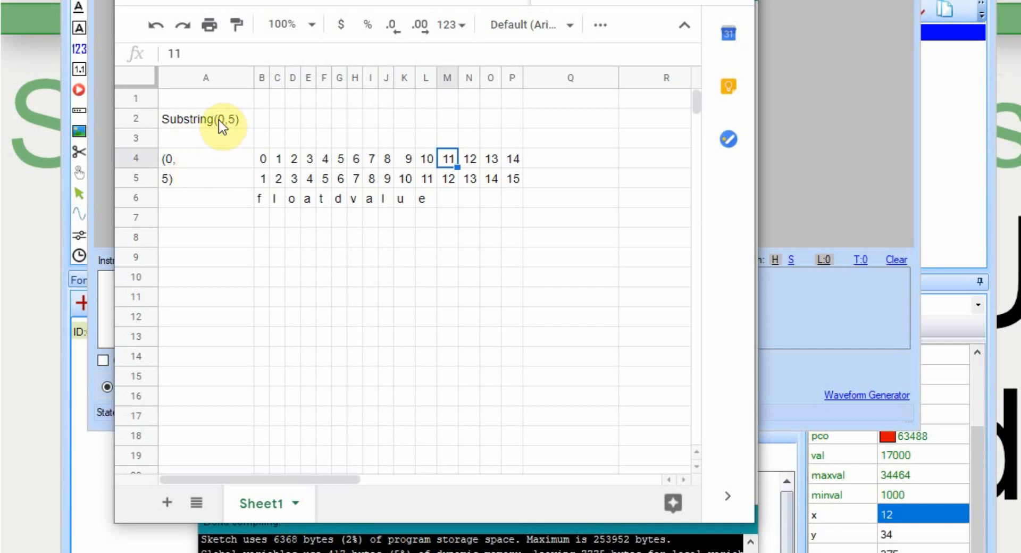
pyautogui.moveTo(264, 166)
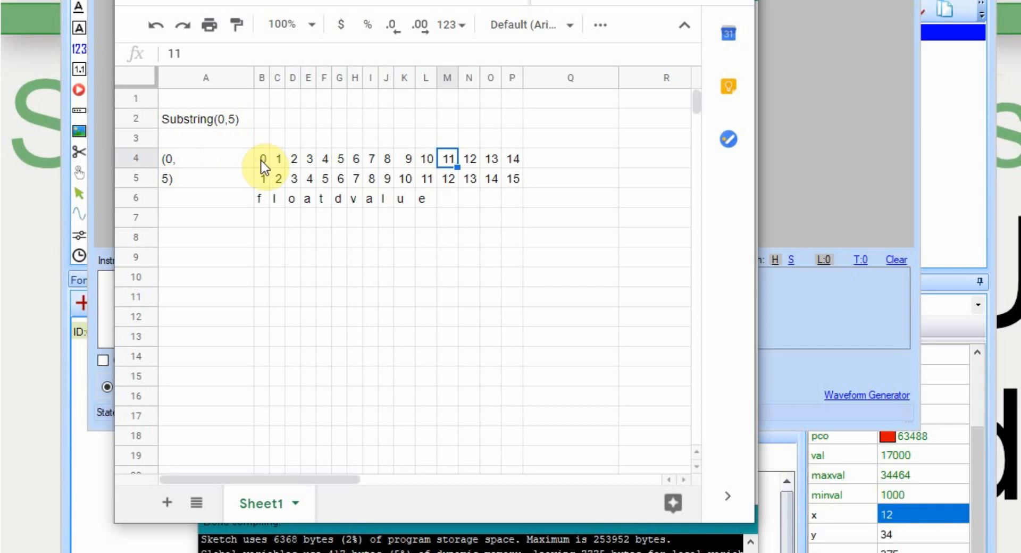
pyautogui.moveTo(498, 158)
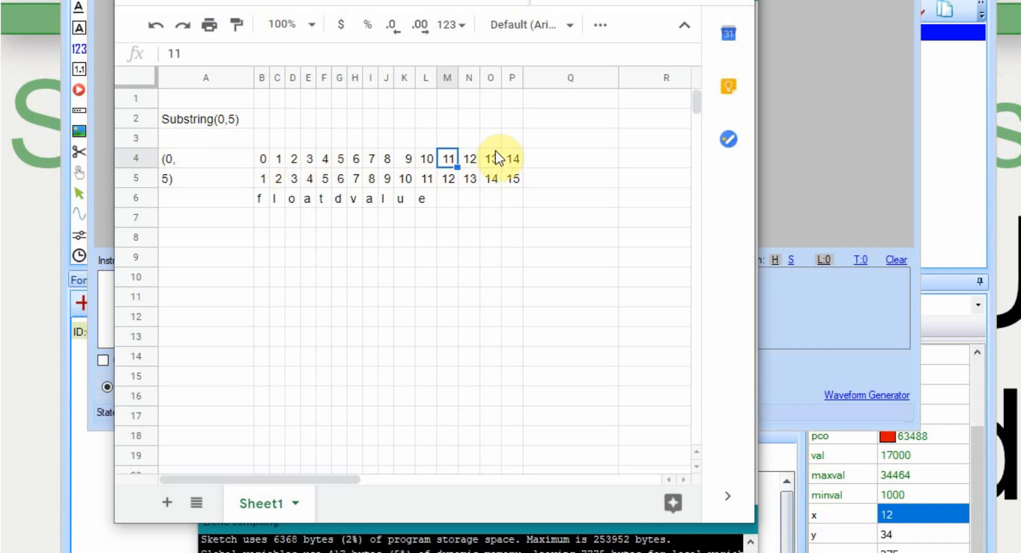
pyautogui.moveTo(521, 166)
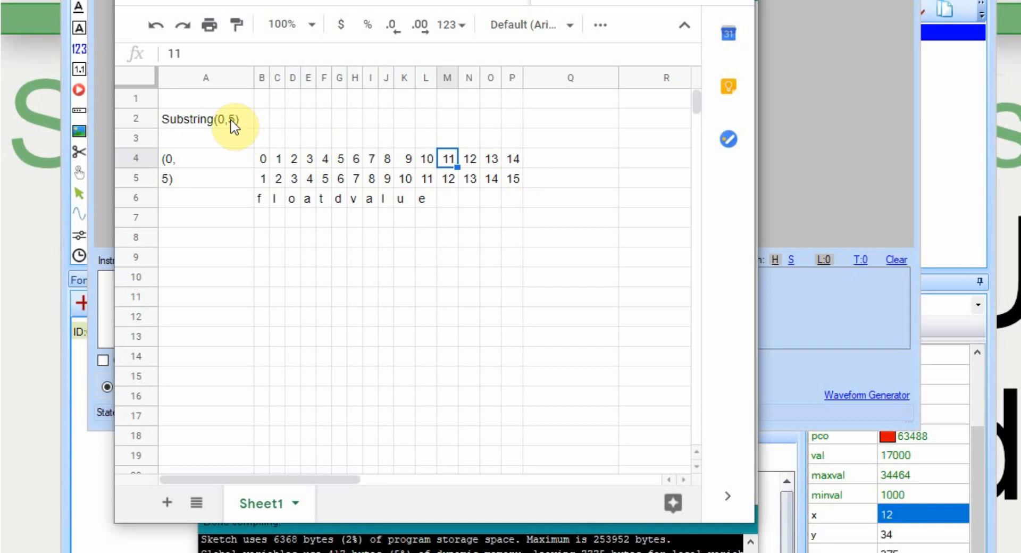
pyautogui.moveTo(268, 177)
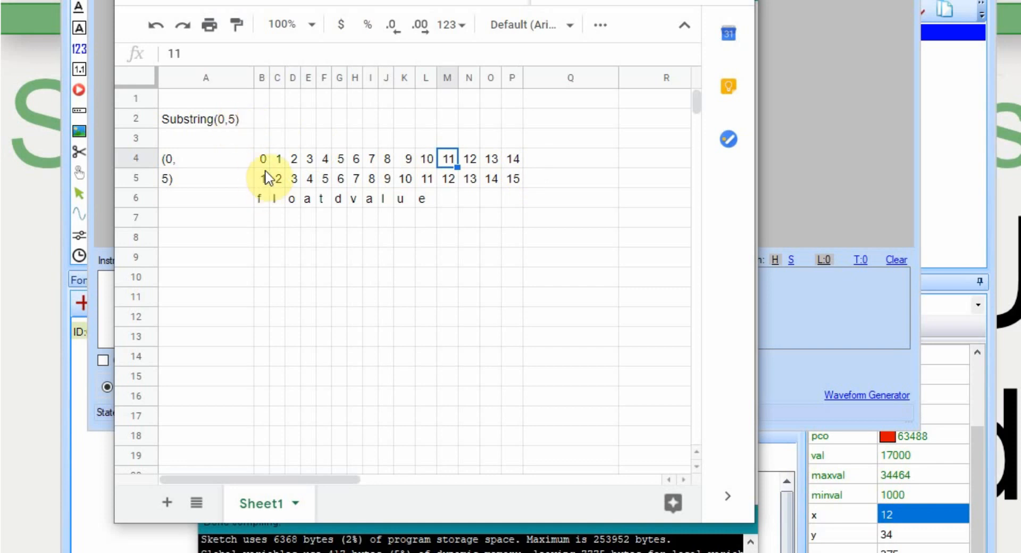
pyautogui.moveTo(264, 166)
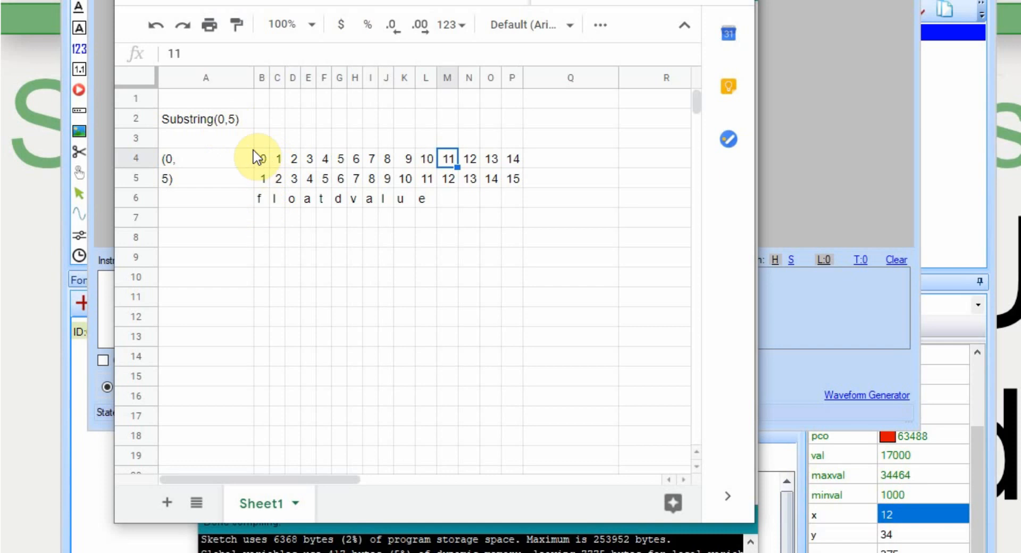
pyautogui.moveTo(319, 200)
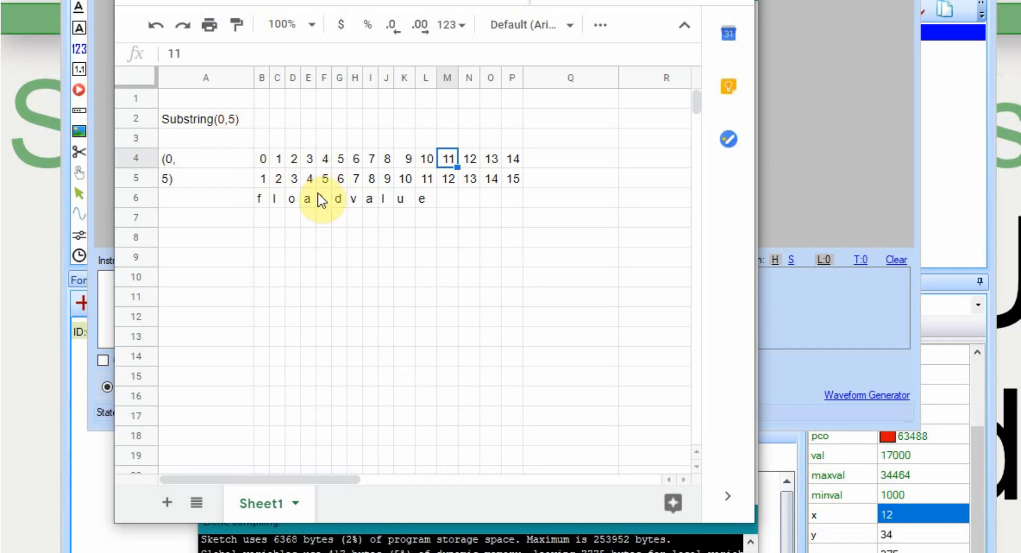
pyautogui.moveTo(202, 133)
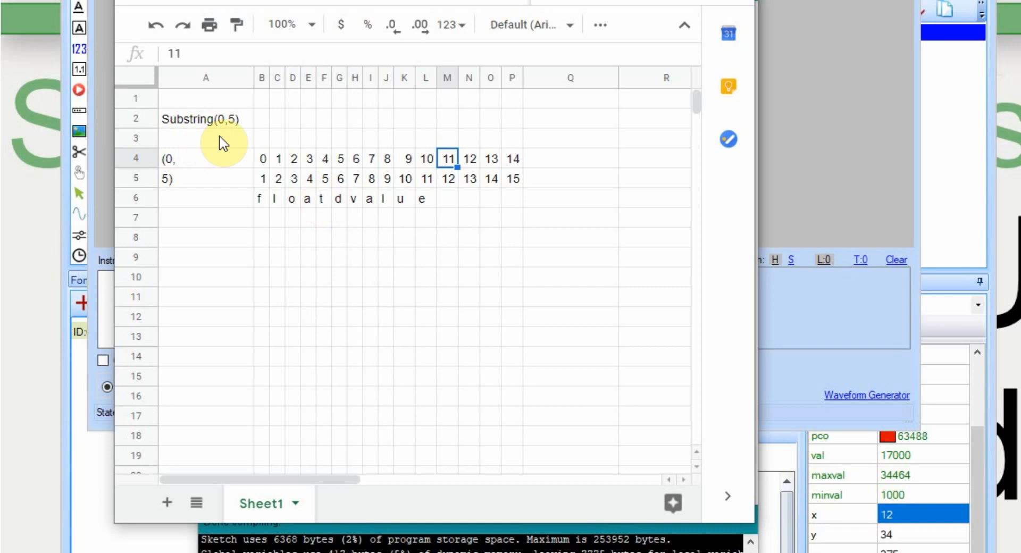
pyautogui.moveTo(293, 122)
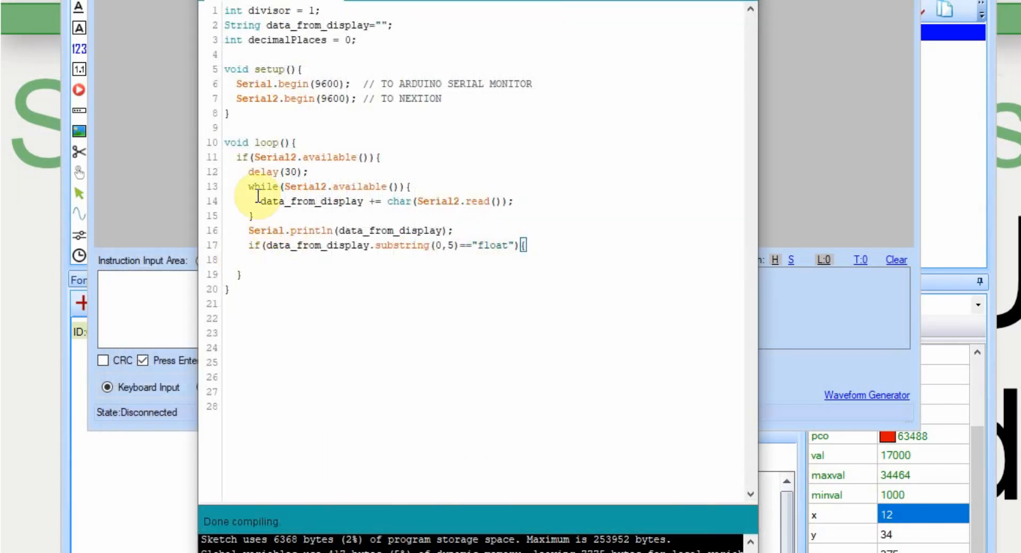
# Add a '//figure divisor' comment on a new line inside the float check
pyautogui.press('enter')
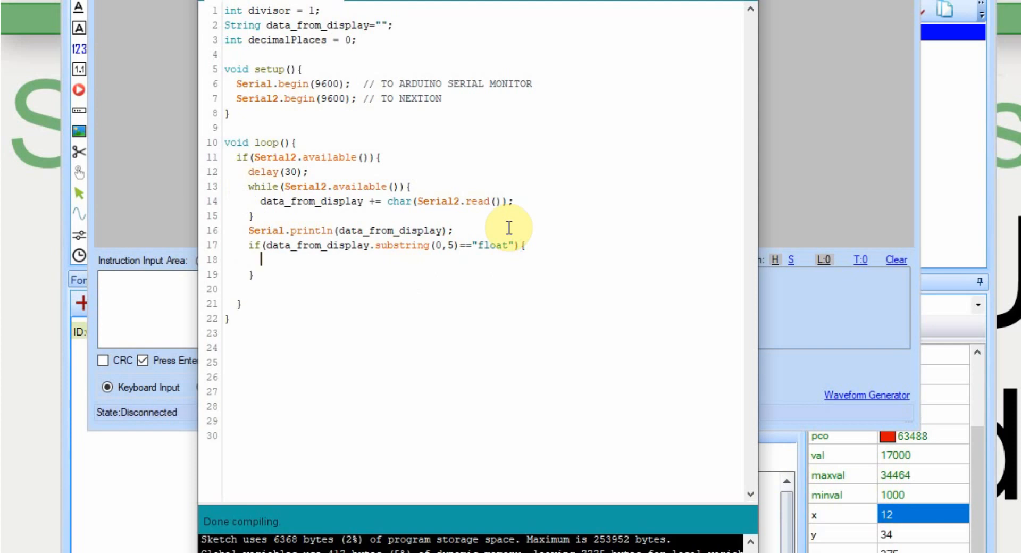
pyautogui.write('//figure divisor')
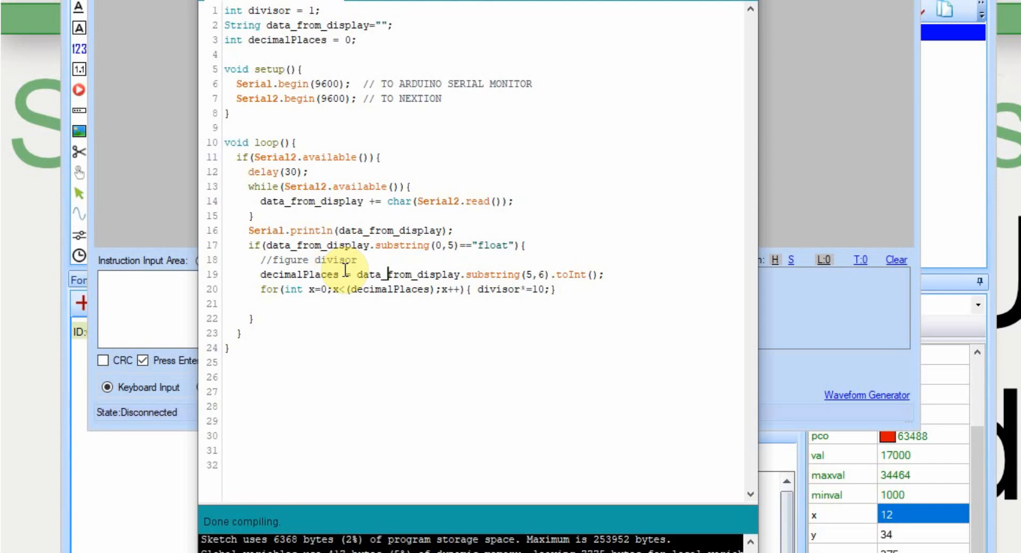
pyautogui.moveTo(313, 318)
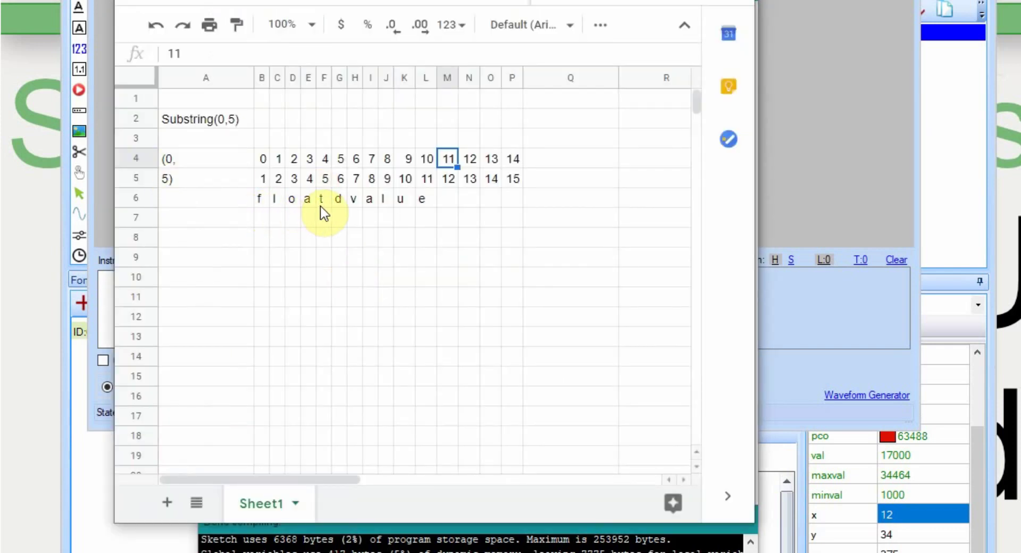
pyautogui.moveTo(333, 197)
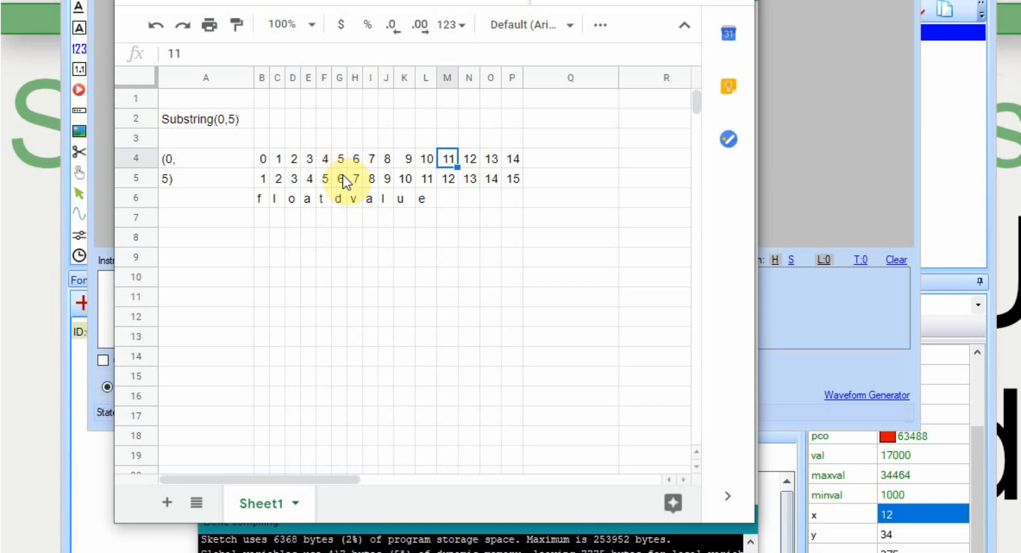
pyautogui.moveTo(343, 192)
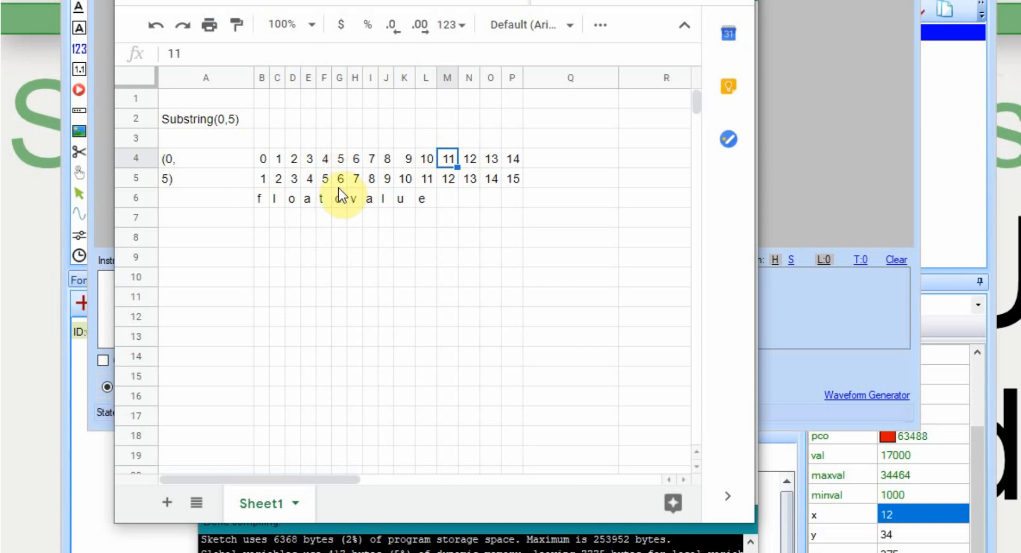
pyautogui.moveTo(348, 203)
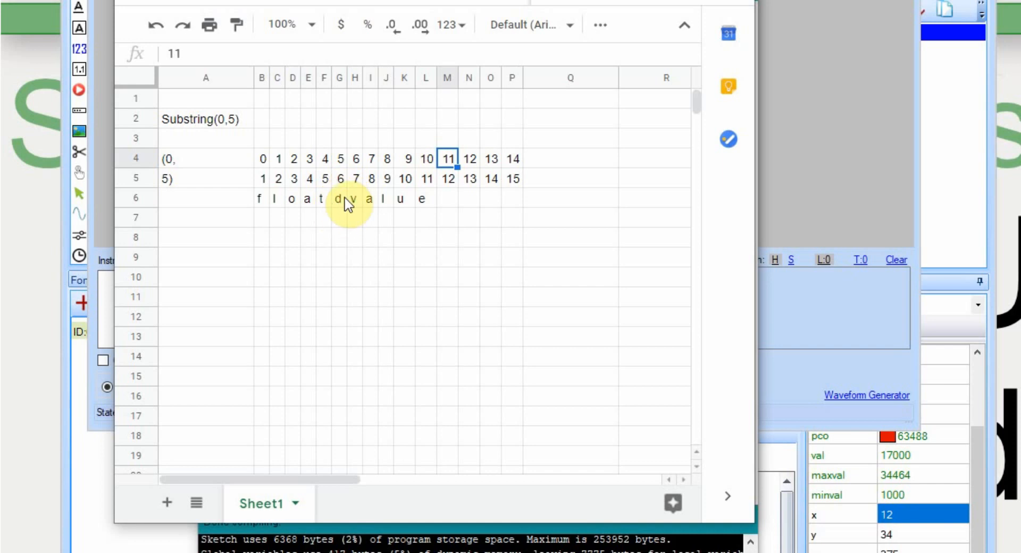
pyautogui.moveTo(356, 164)
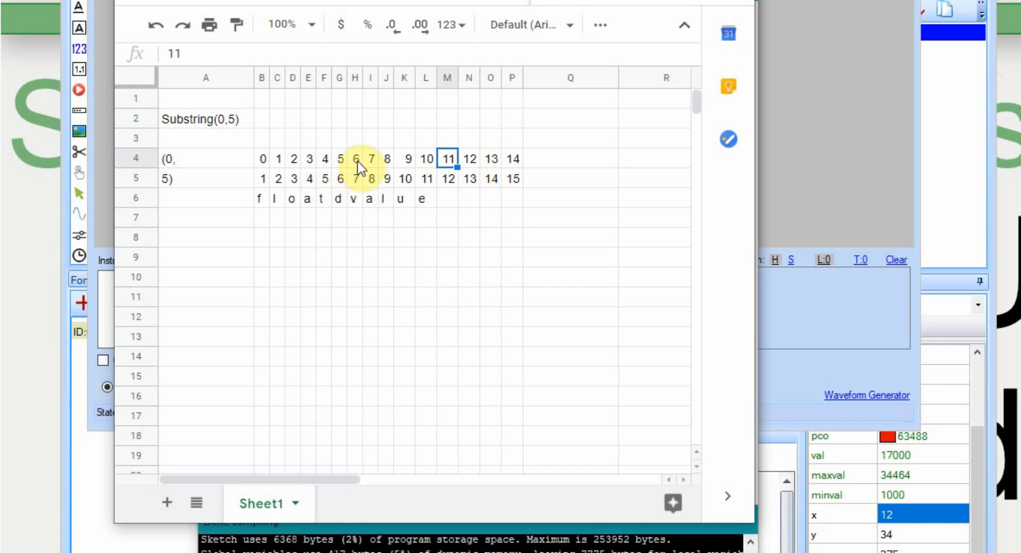
pyautogui.moveTo(473, 206)
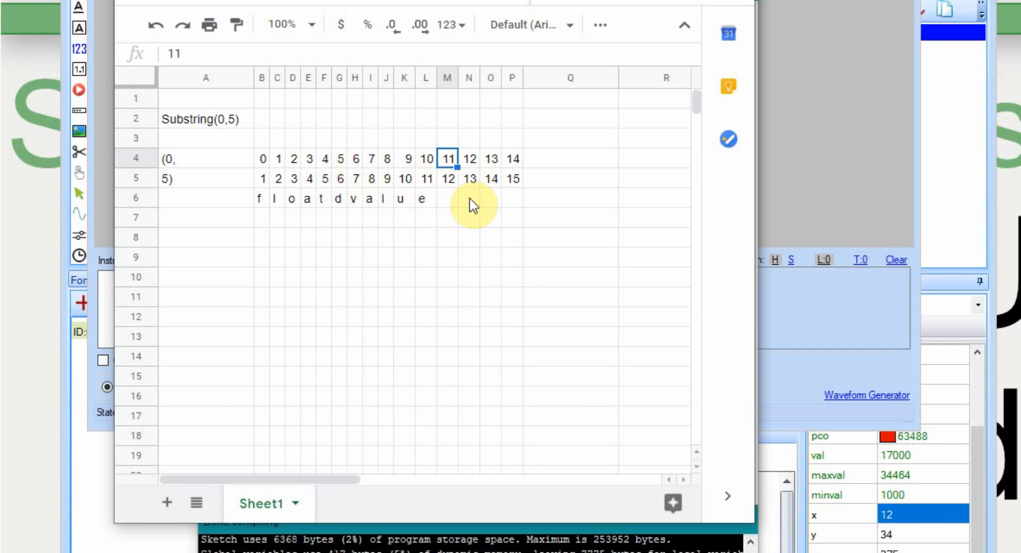
pyautogui.moveTo(224, 135)
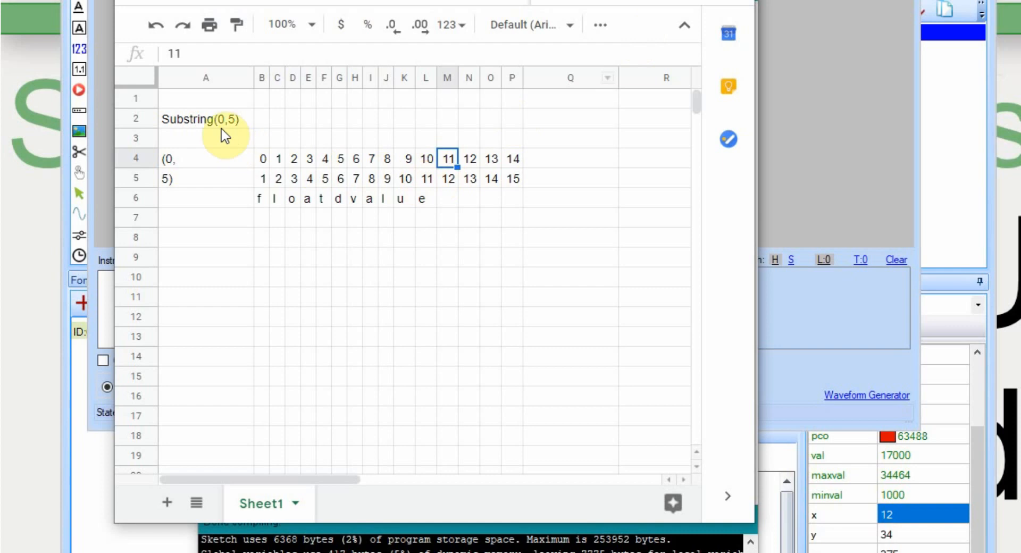
pyautogui.moveTo(345, 169)
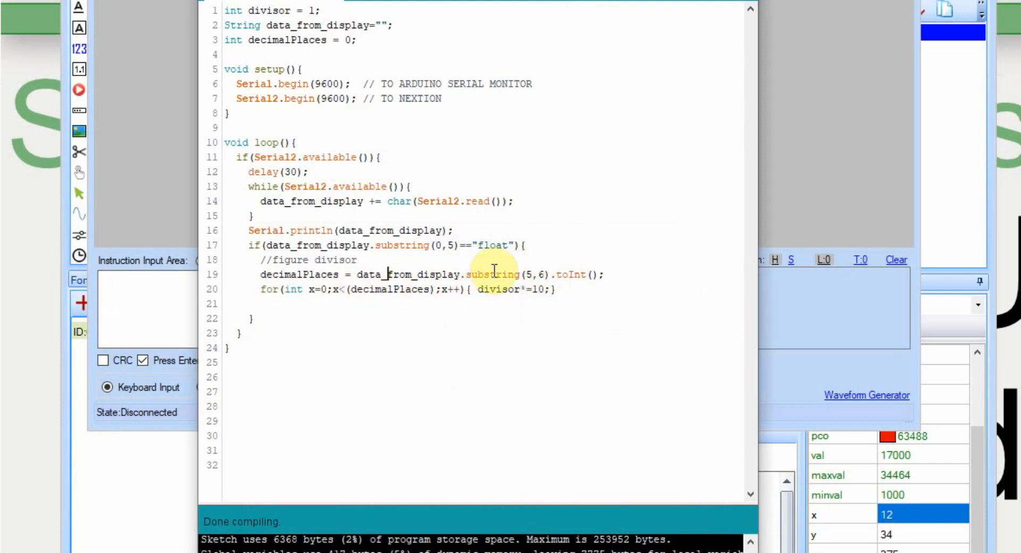
pyautogui.moveTo(582, 275)
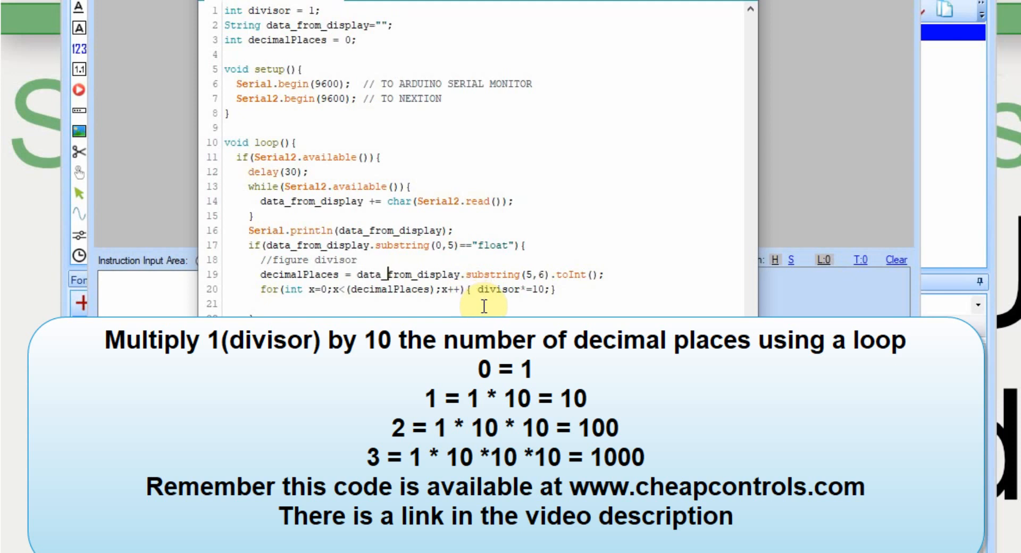
pyautogui.moveTo(474, 291)
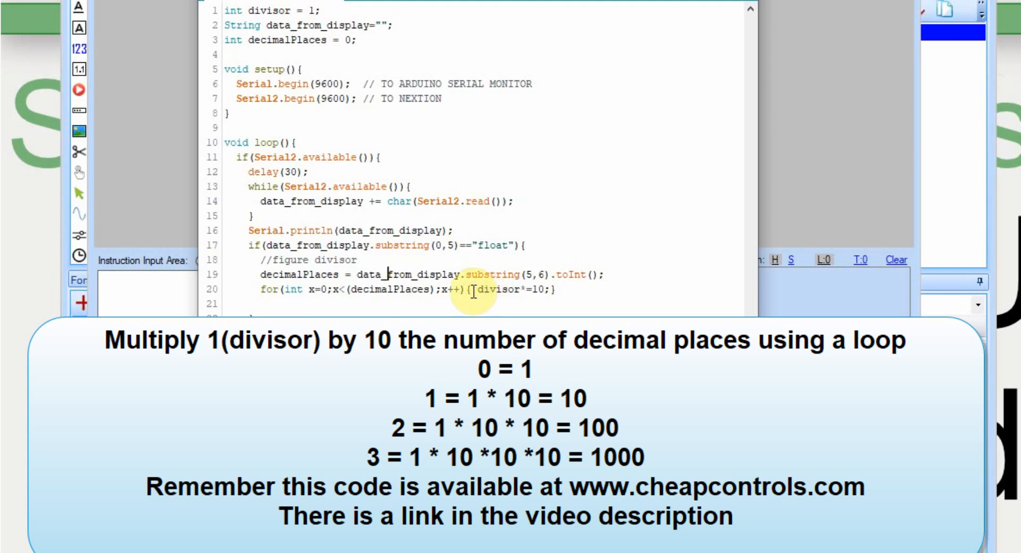
pyautogui.moveTo(446, 275)
pyautogui.write('Serial.print(" DIVISOR - " + String(divisor));')
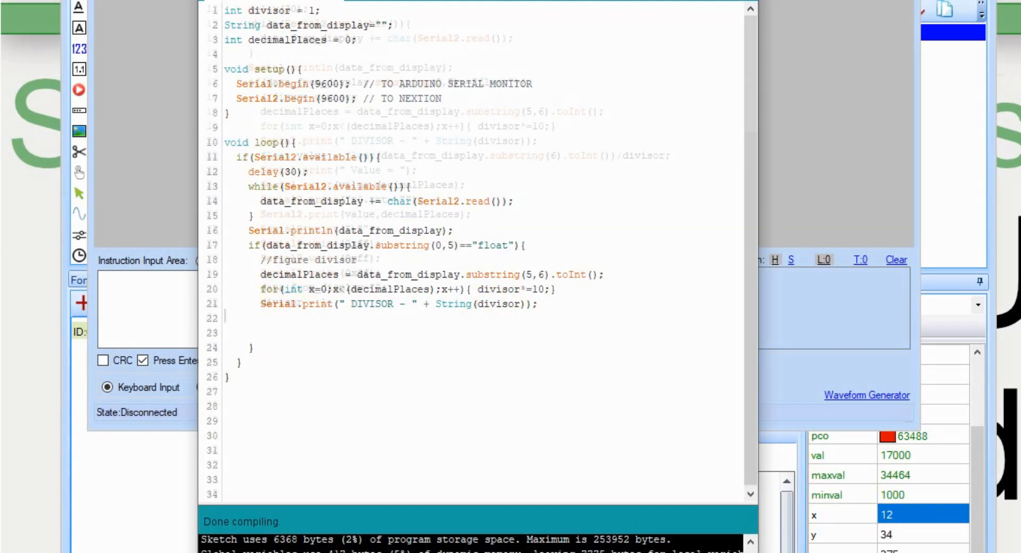
# Scroll down the sketch to the float-handling code
pyautogui.scroll(-3)
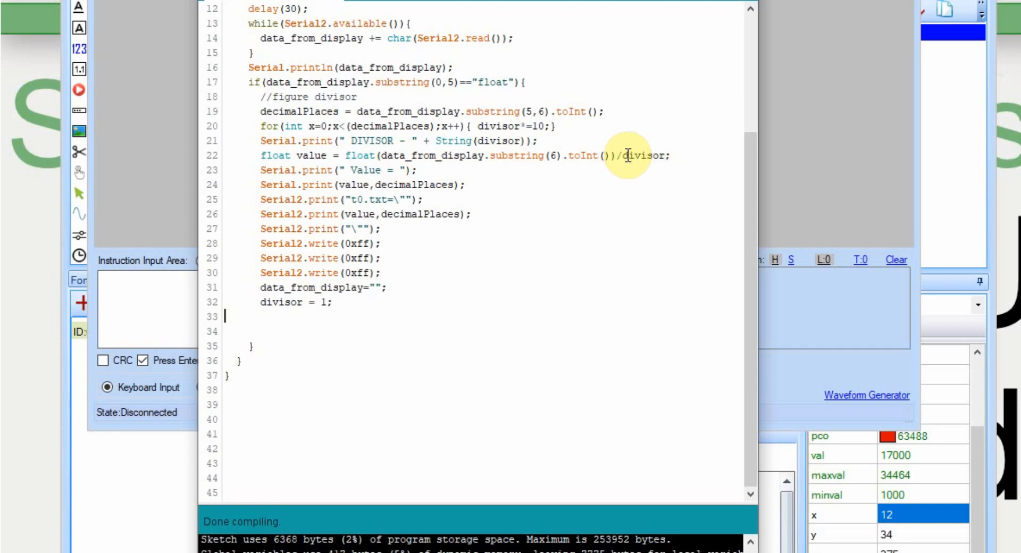
pyautogui.moveTo(562, 188)
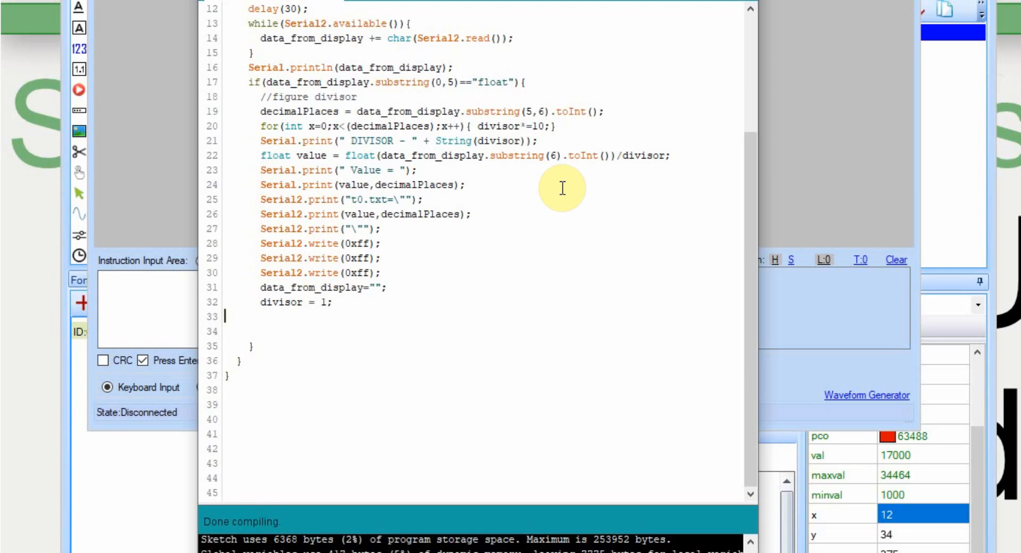
pyautogui.moveTo(530, 166)
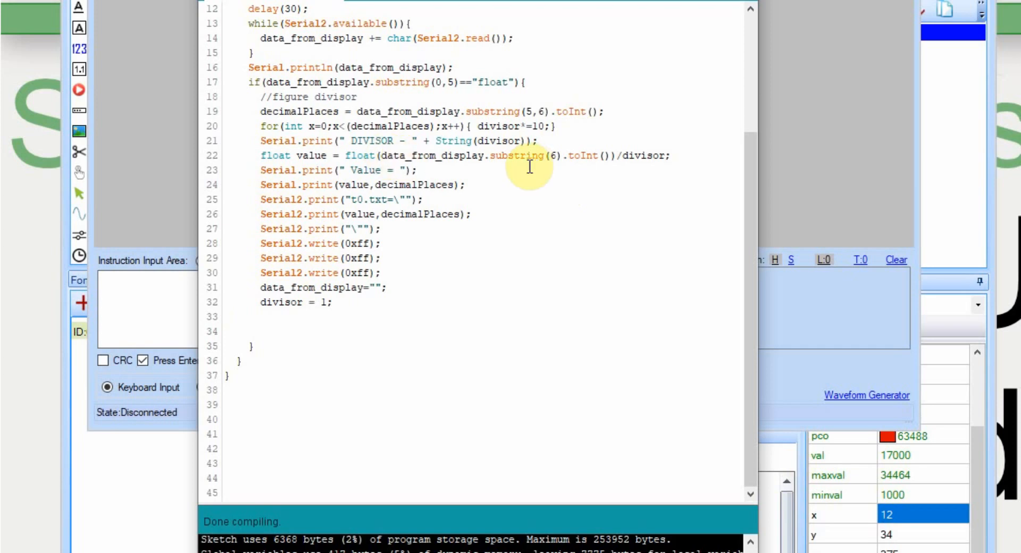
pyautogui.moveTo(624, 143)
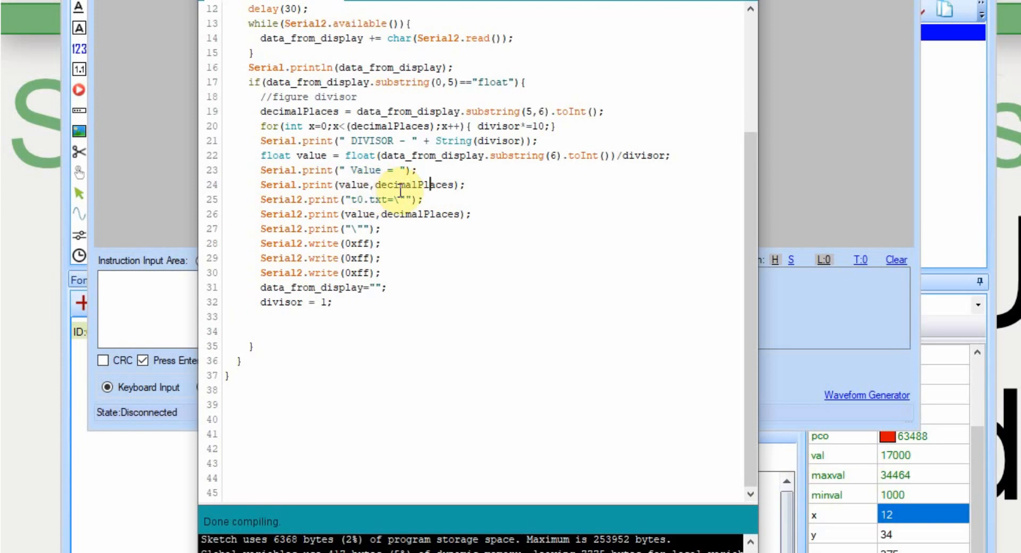
pyautogui.moveTo(488, 180)
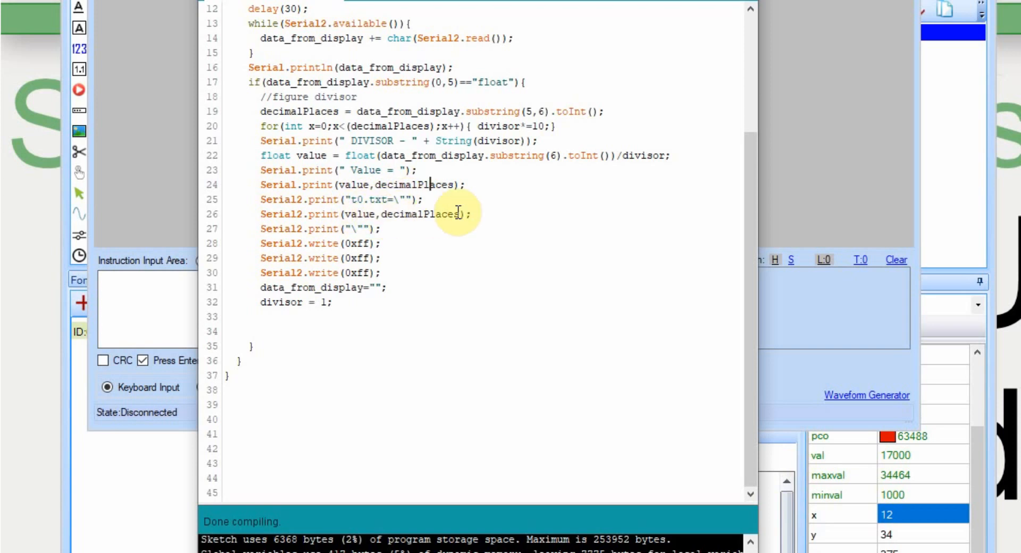
pyautogui.moveTo(343, 229)
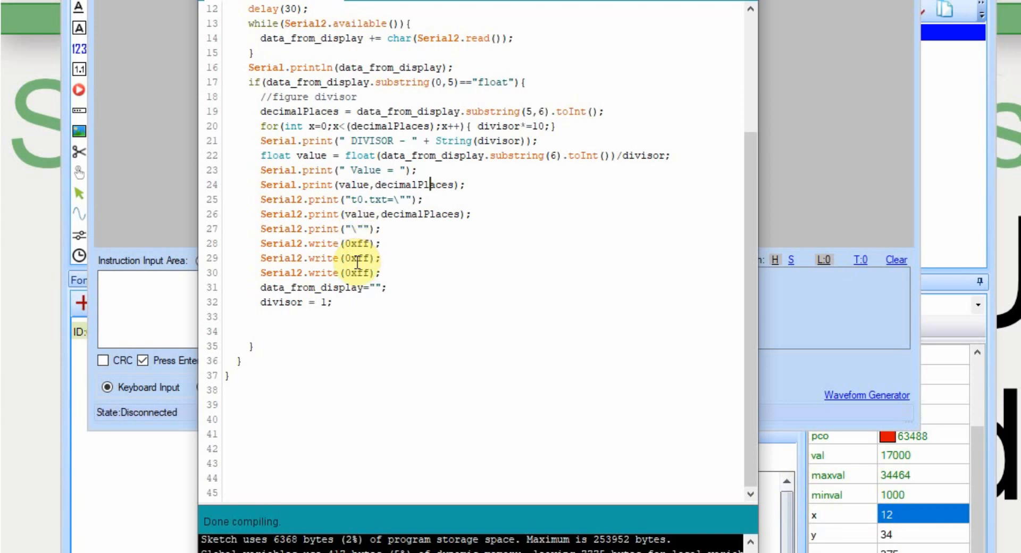
pyautogui.moveTo(245, 185)
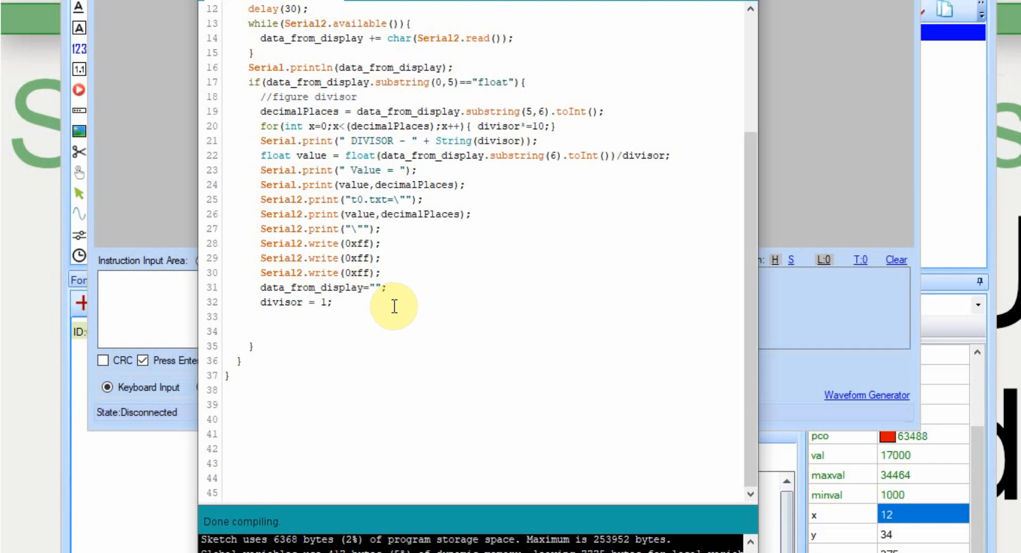
pyautogui.moveTo(361, 310)
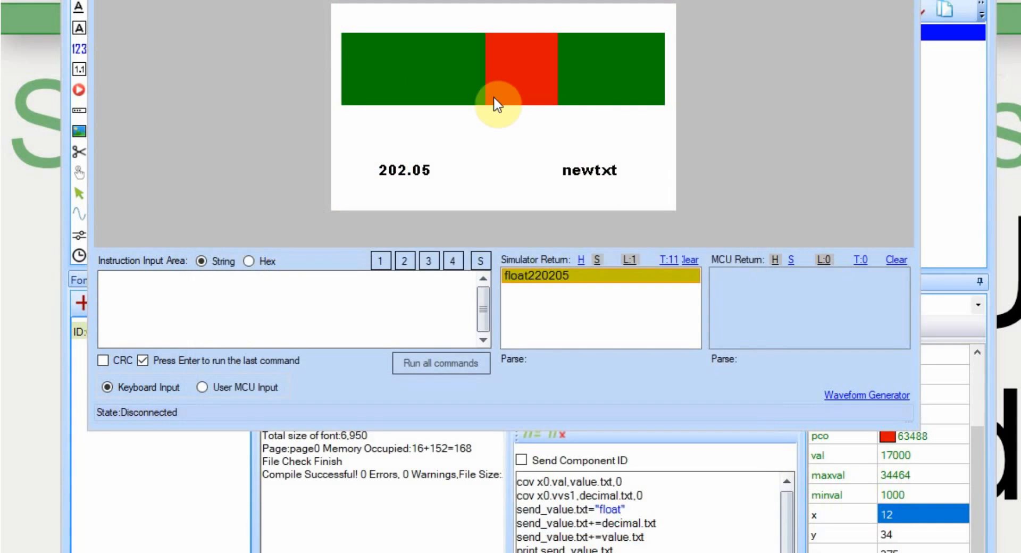
pyautogui.moveTo(437, 290)
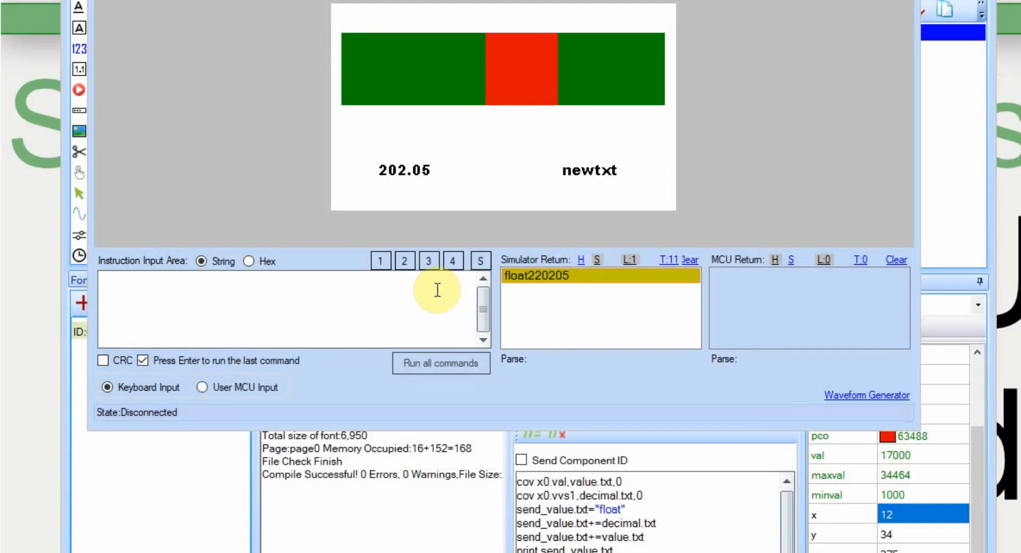
pyautogui.moveTo(236, 370)
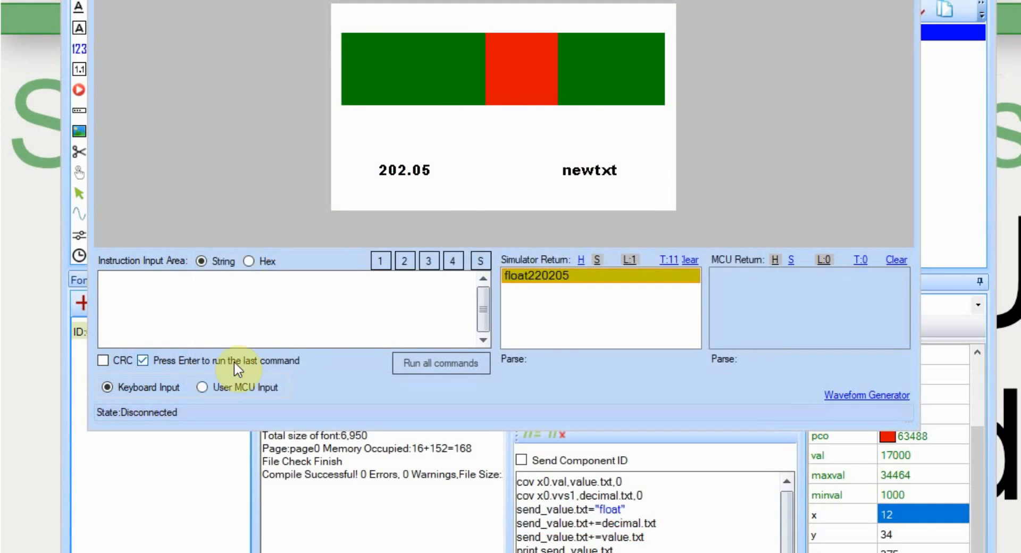
# Switch the simulator to User MCU Input on COM5 at 9600 baud and start the link
pyautogui.click(202, 388)
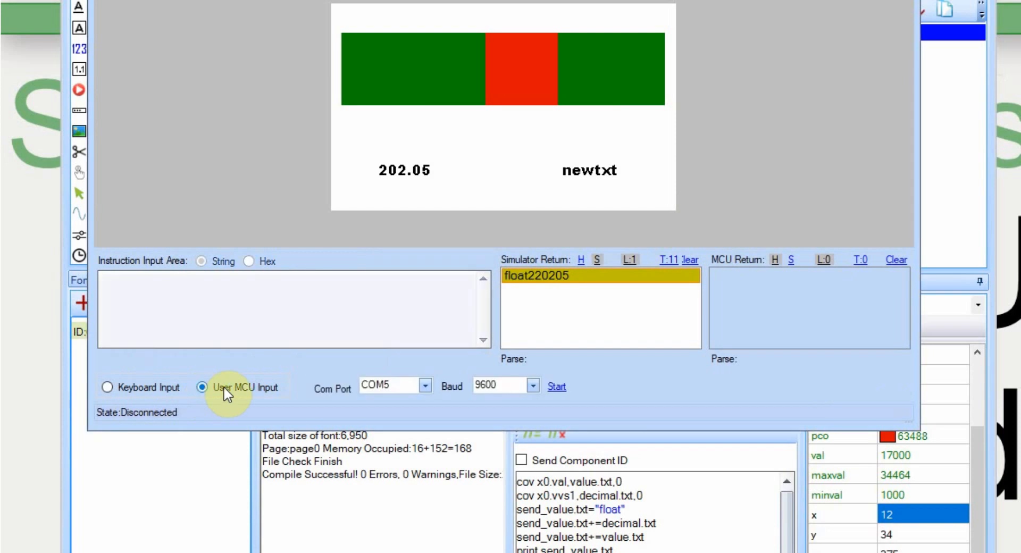
pyautogui.moveTo(270, 403)
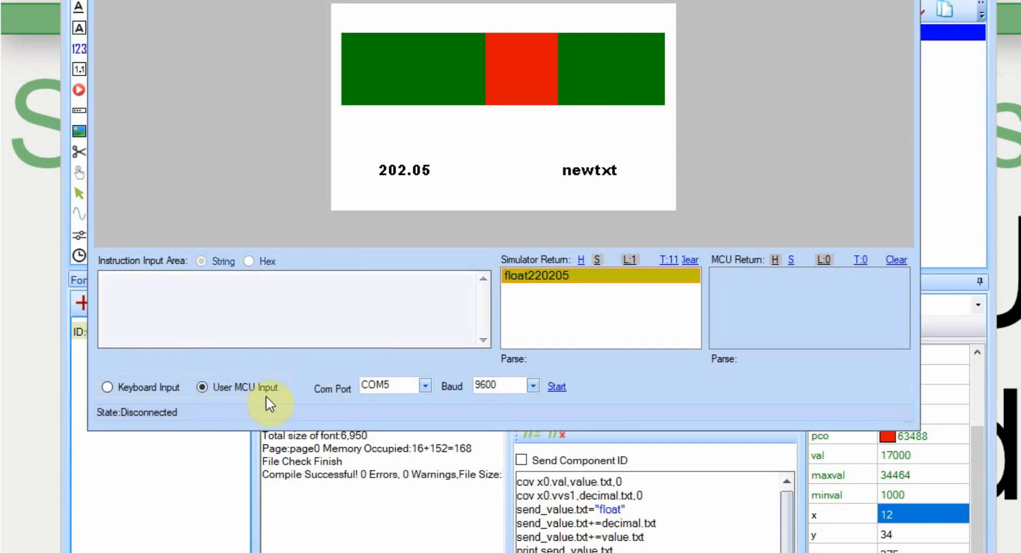
pyautogui.moveTo(440, 378)
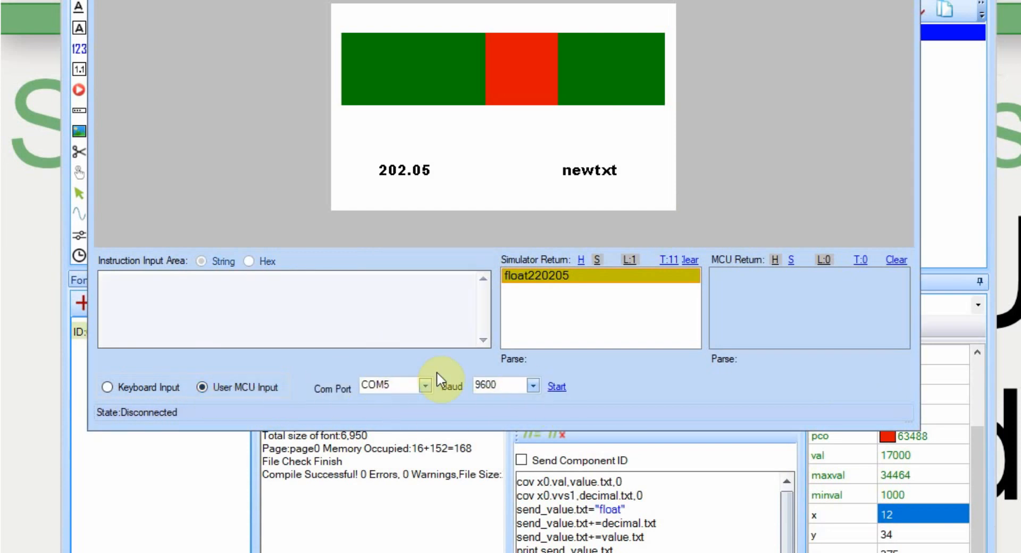
pyautogui.click(424, 385)
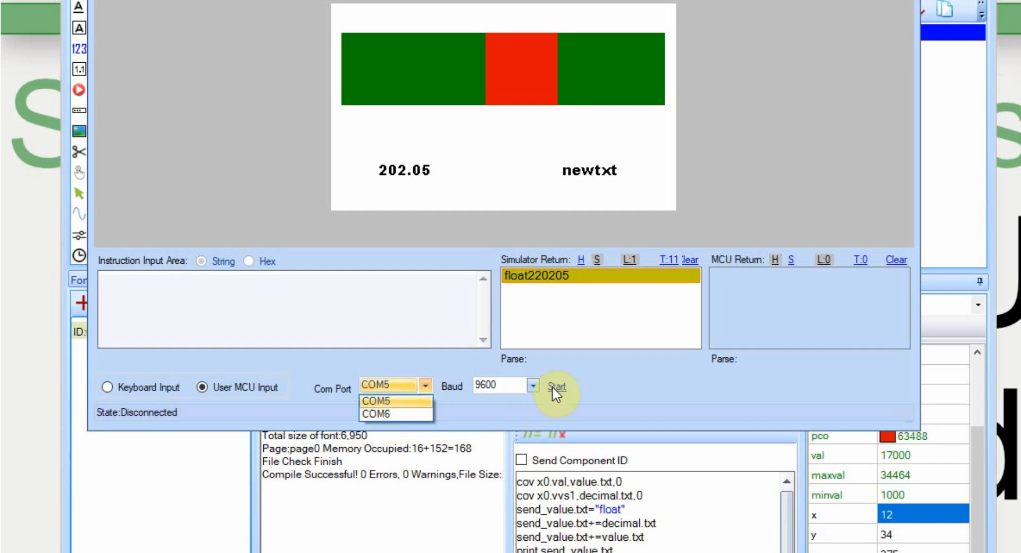
pyautogui.moveTo(484, 397)
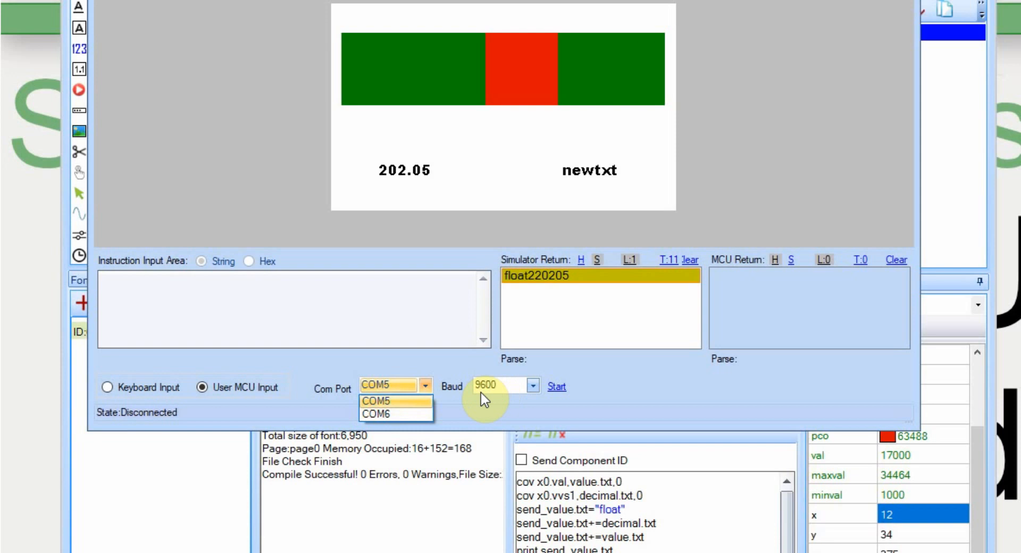
pyautogui.click(382, 400)
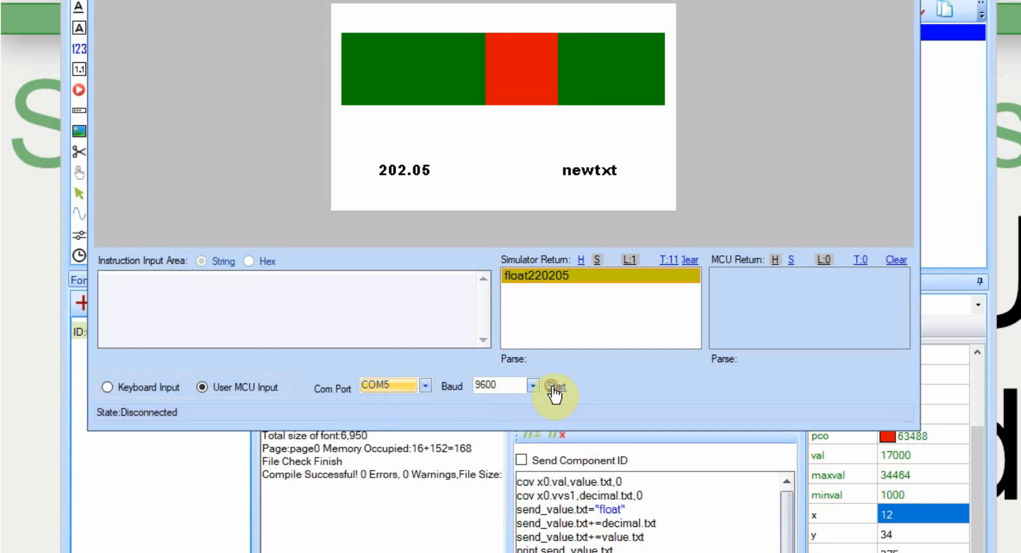
pyautogui.click(556, 386)
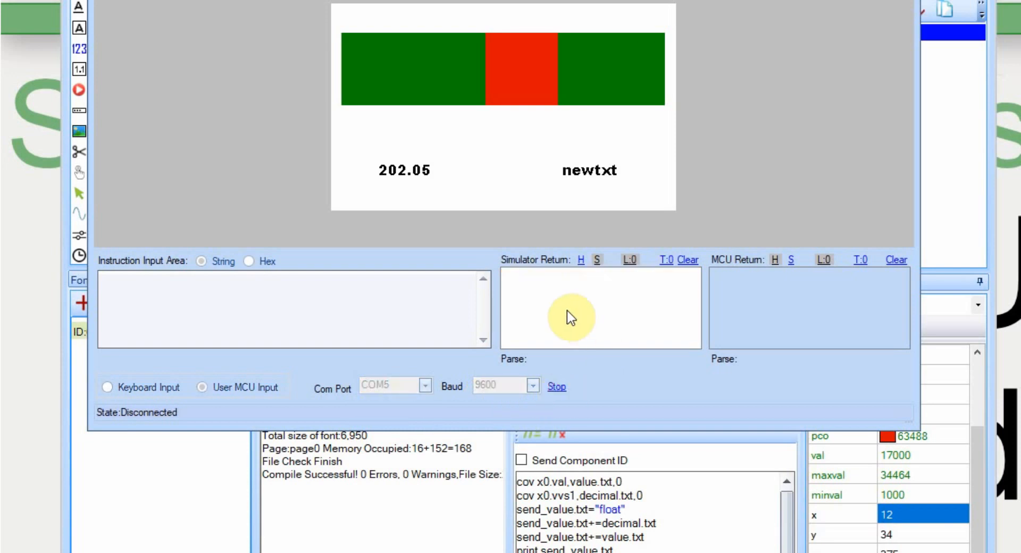
pyautogui.moveTo(619, 327)
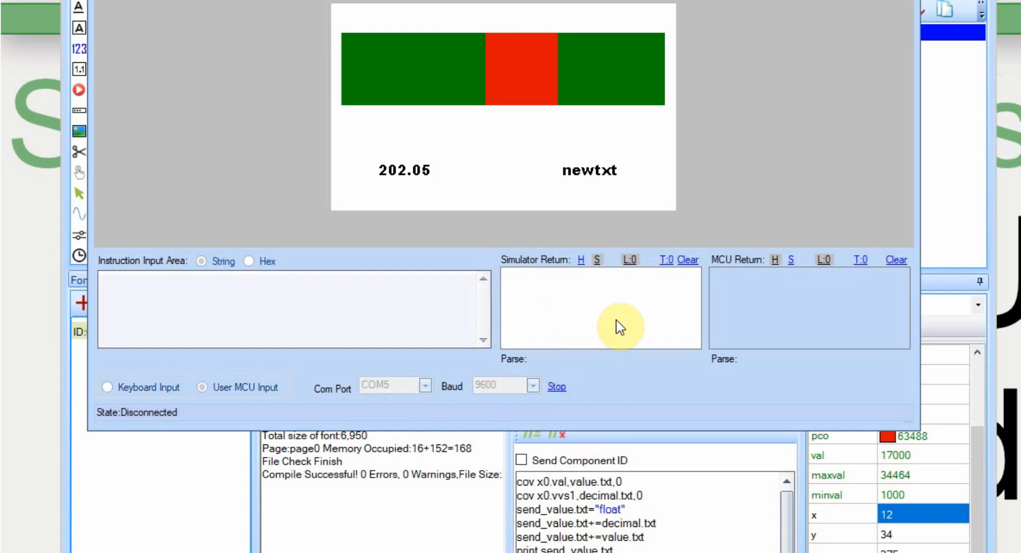
pyautogui.moveTo(635, 174)
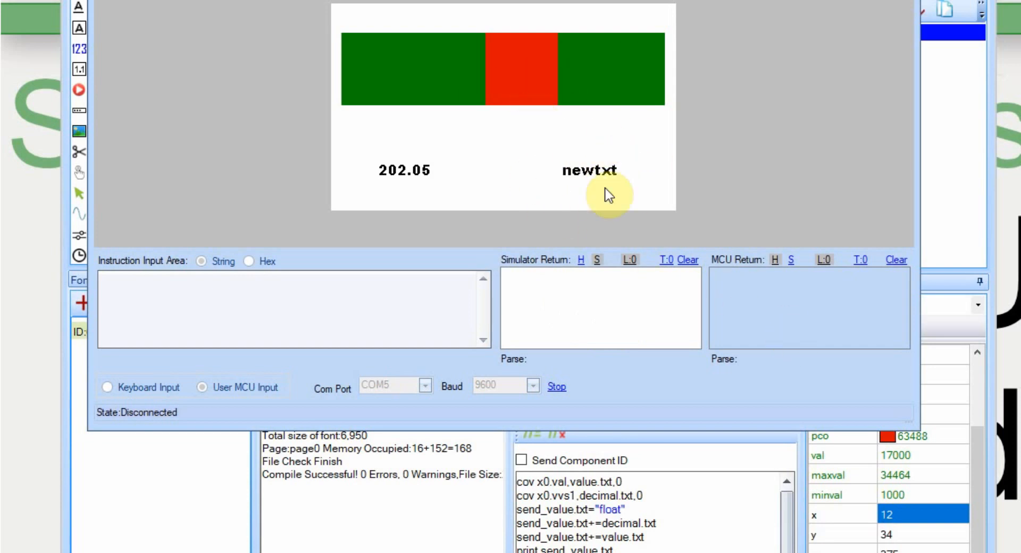
pyautogui.moveTo(476, 101)
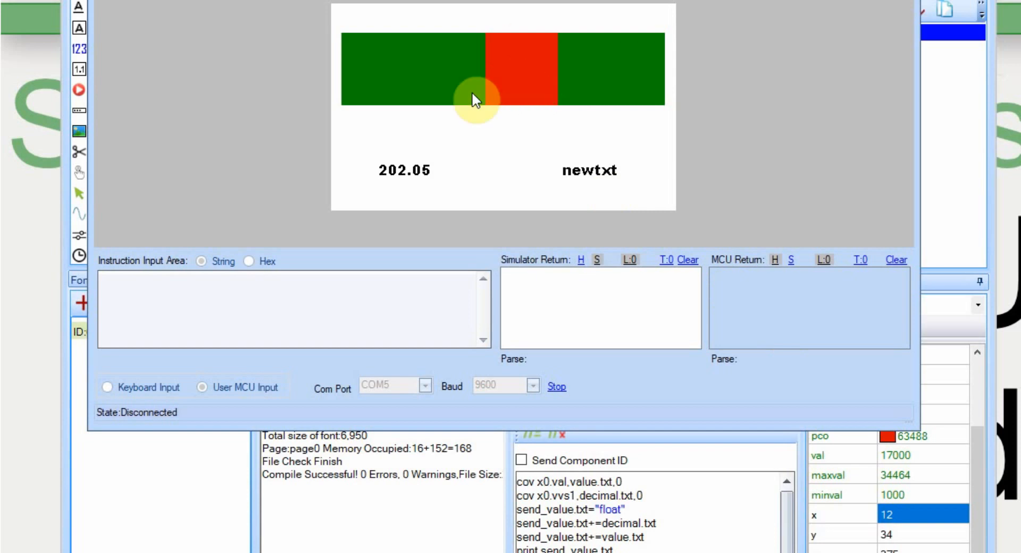
pyautogui.moveTo(606, 93)
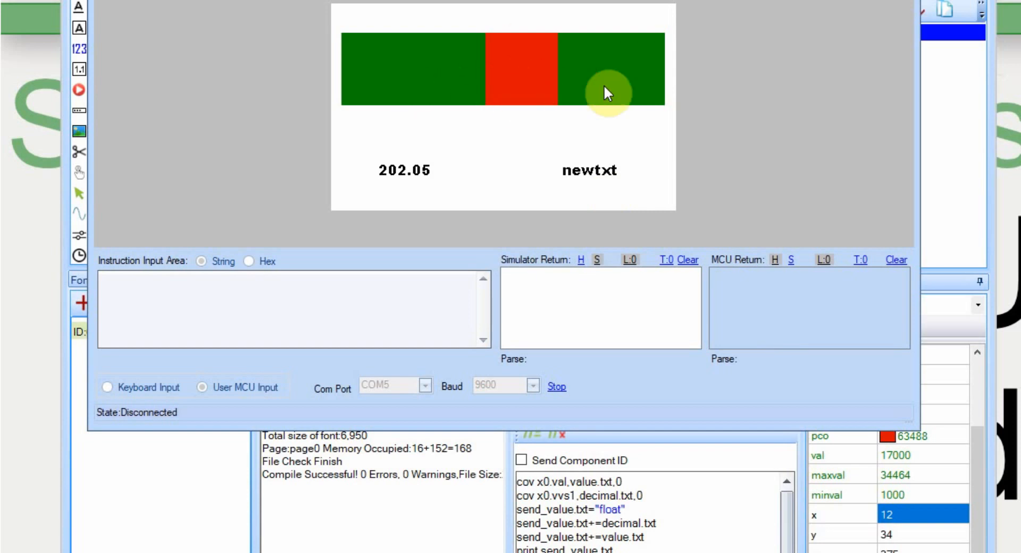
pyautogui.moveTo(568, 280)
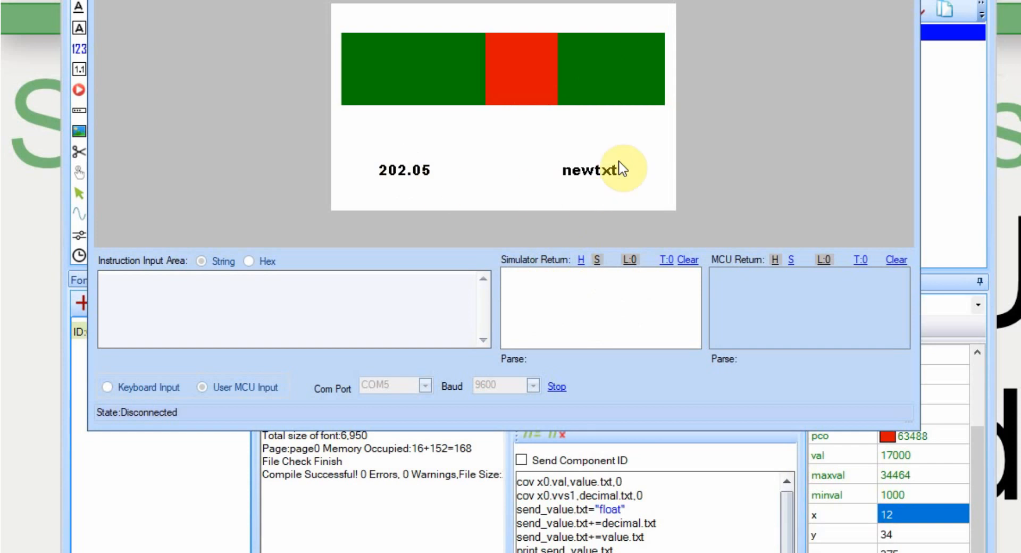
pyautogui.moveTo(595, 153)
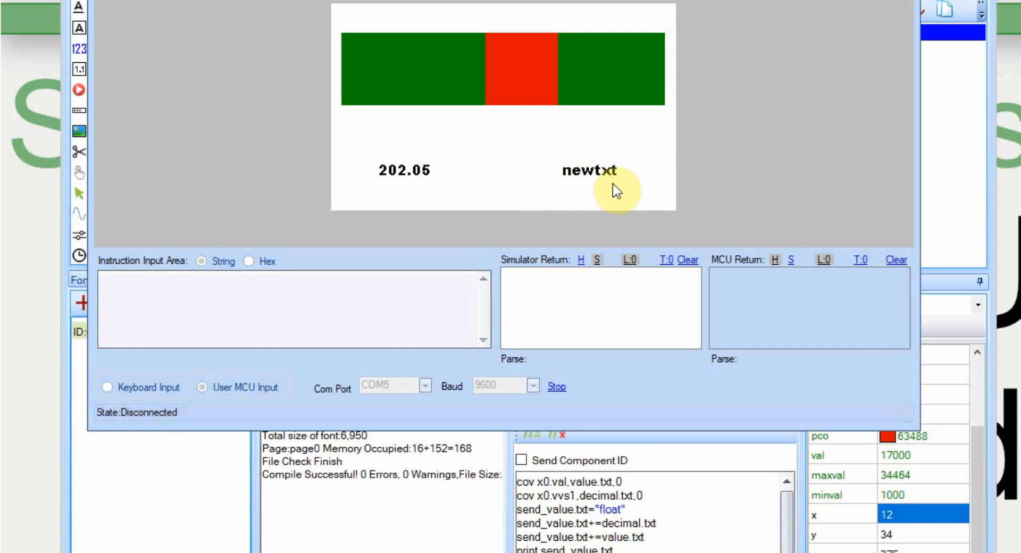
pyautogui.moveTo(728, 90)
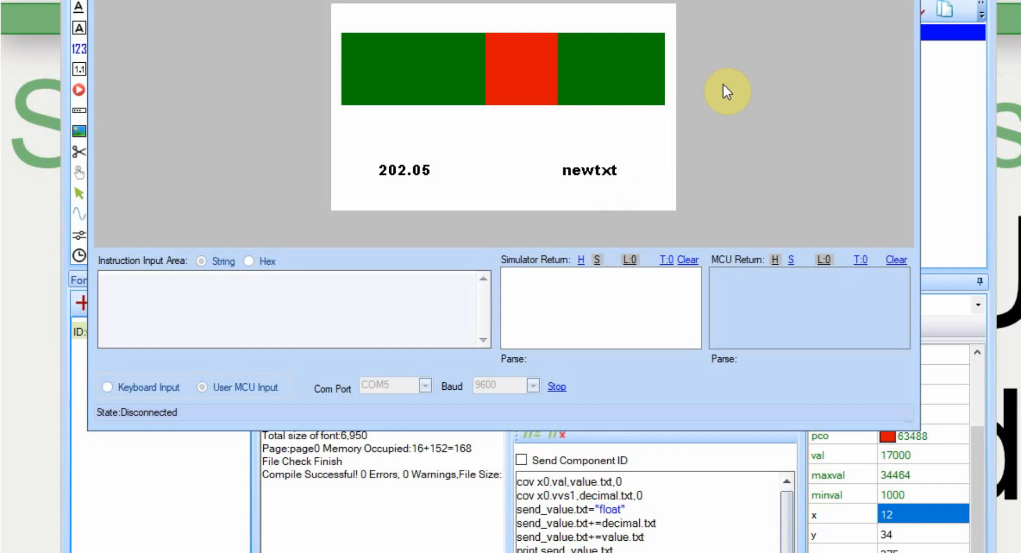
pyautogui.moveTo(576, 145)
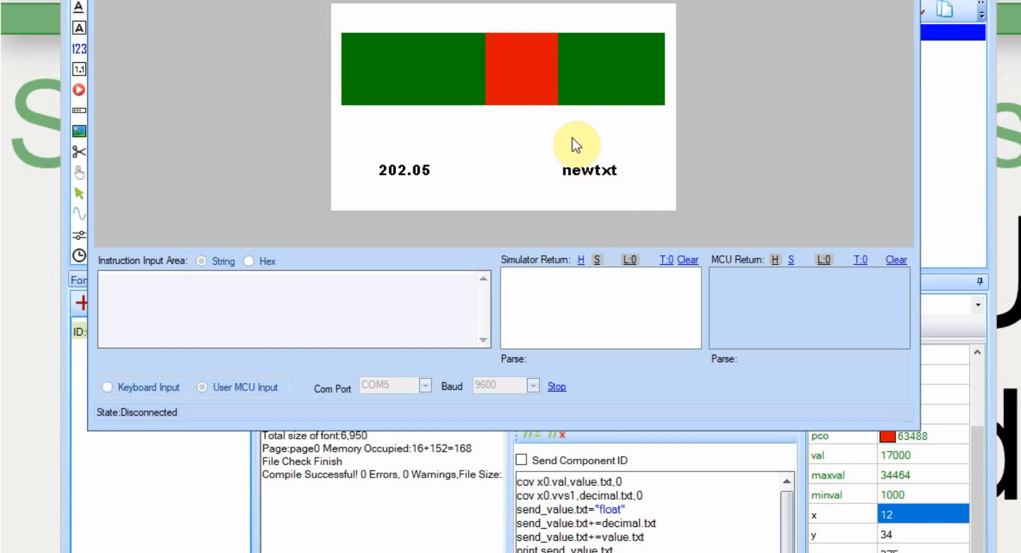
pyautogui.moveTo(534, 139)
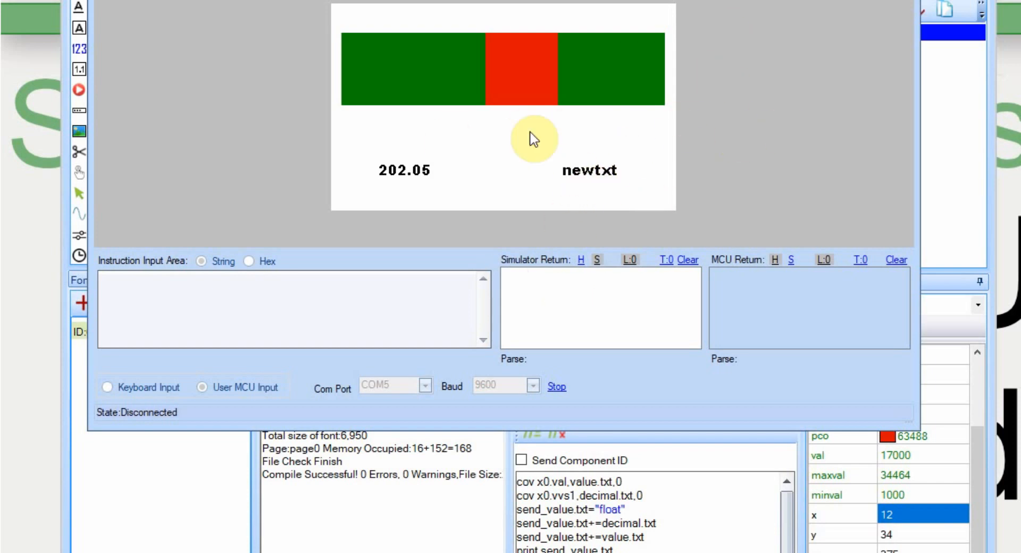
pyautogui.moveTo(566, 258)
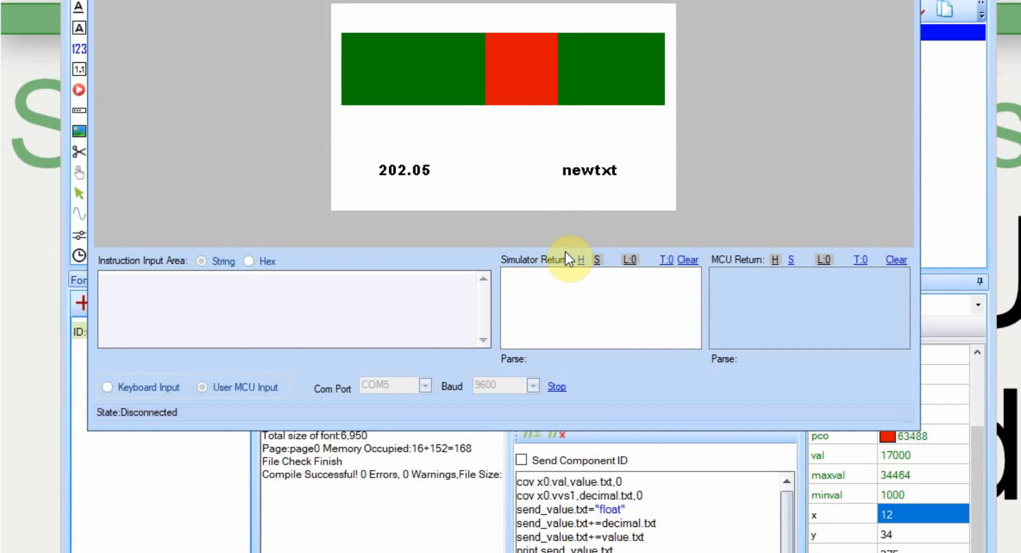
# Touch the slider knob in the linked simulator showing 202.05
pyautogui.click(526, 81)
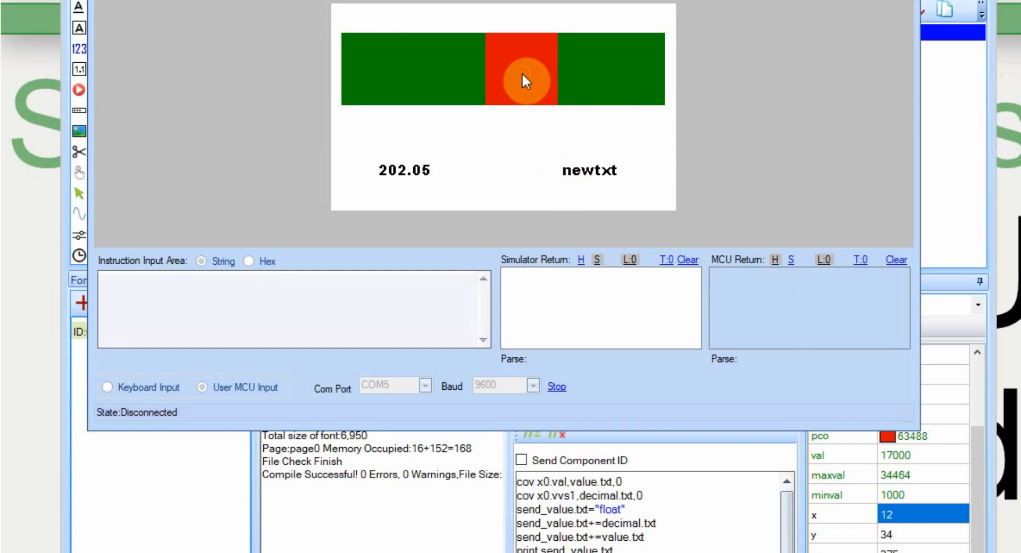
# Slide to send float231245 and read the MCU return t0.txt="312.45" as text
pyautogui.moveTo(526, 81); pyautogui.dragTo(597, 84)
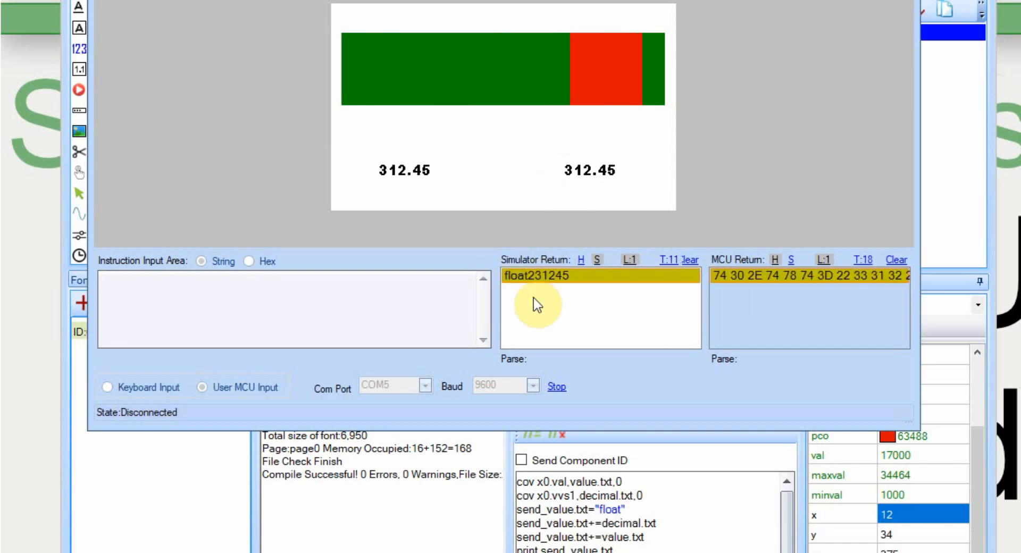
pyautogui.moveTo(521, 287)
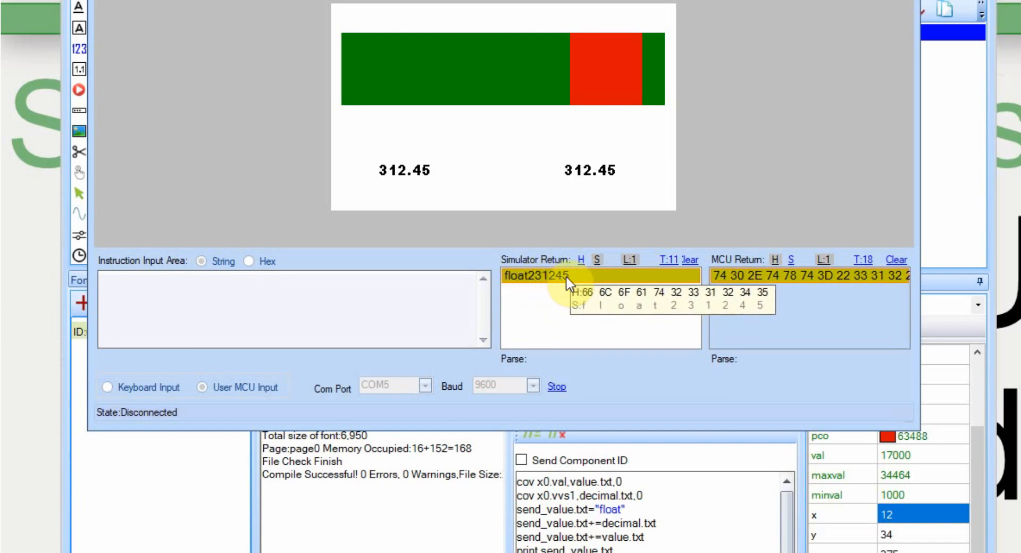
pyautogui.moveTo(588, 195)
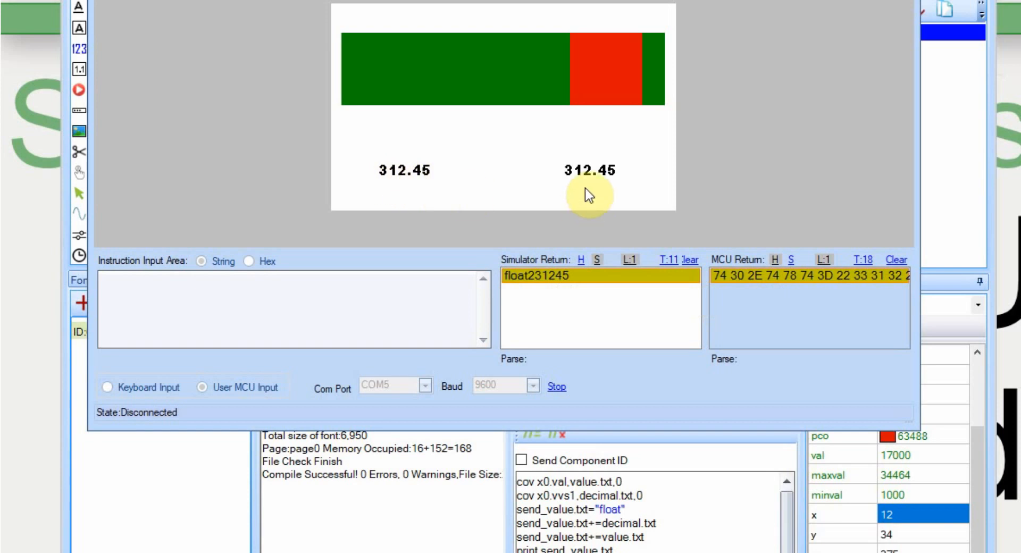
pyautogui.moveTo(791, 263)
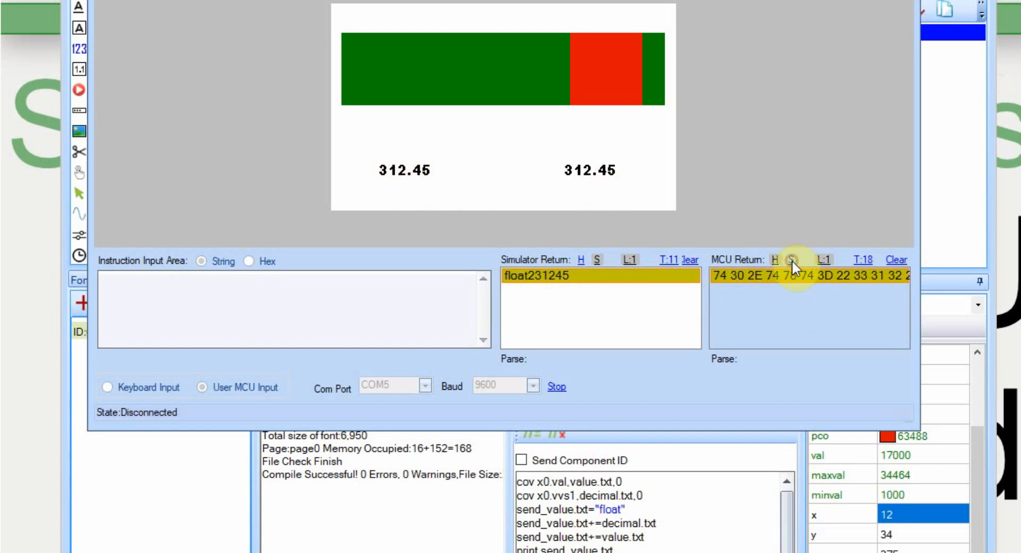
pyautogui.click(790, 260)
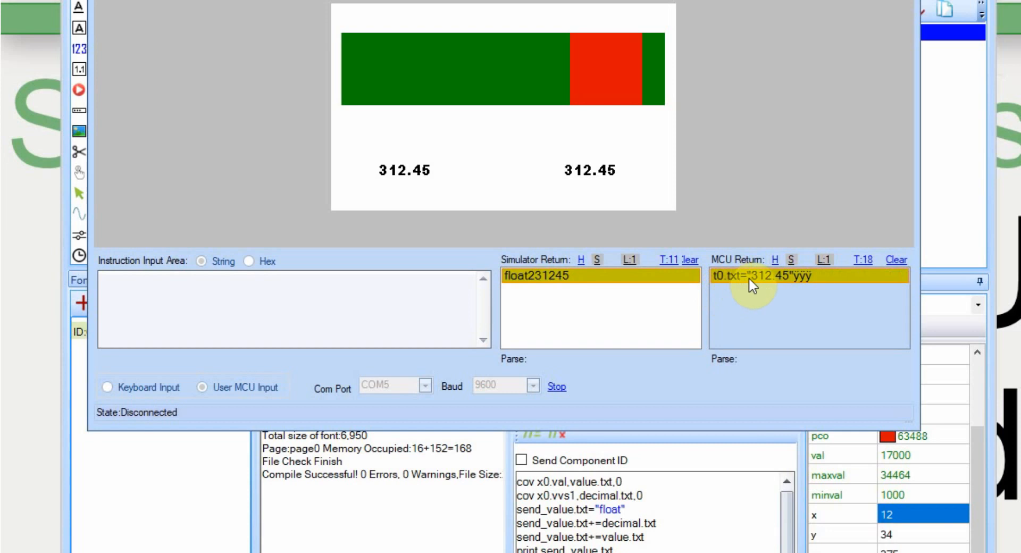
pyautogui.moveTo(772, 290)
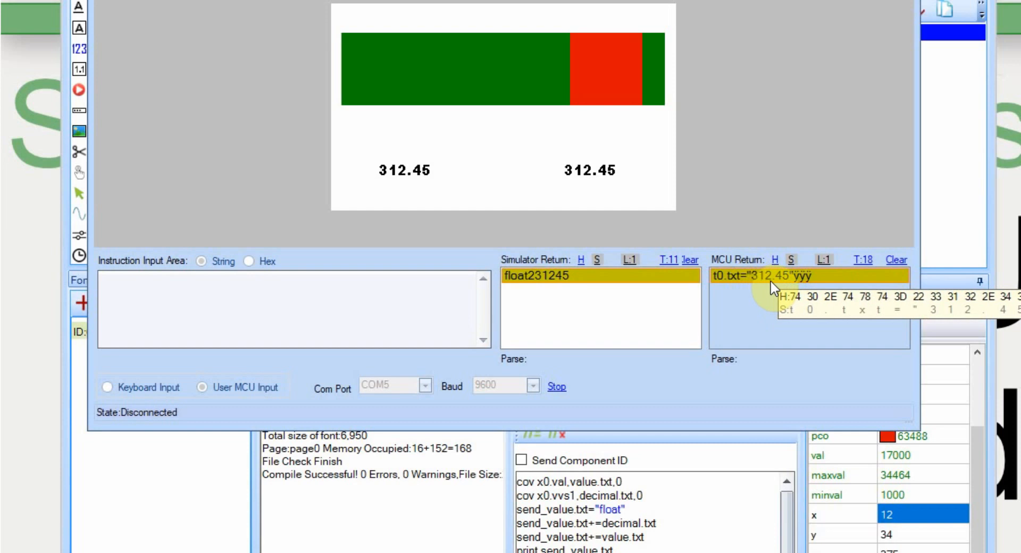
pyautogui.moveTo(563, 171)
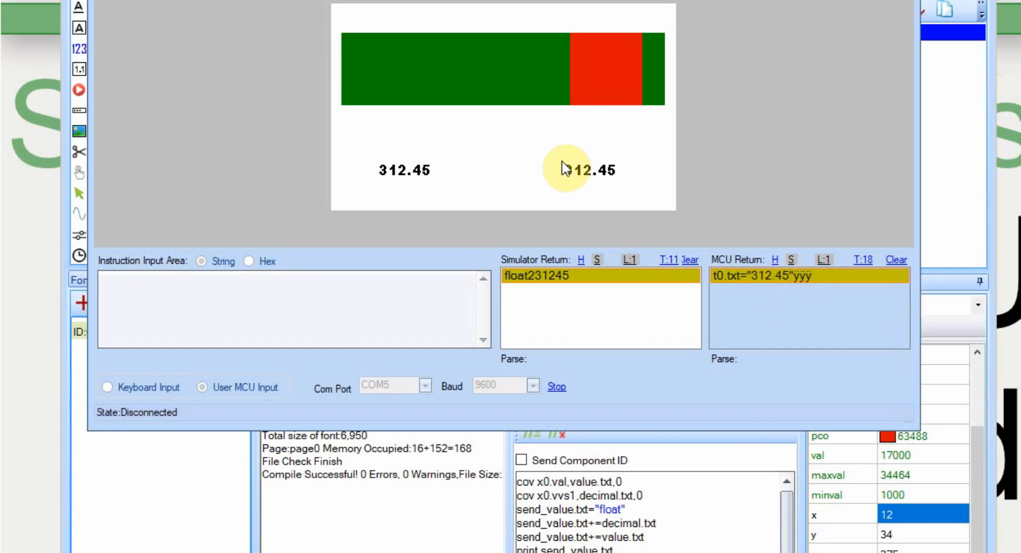
pyautogui.moveTo(552, 162)
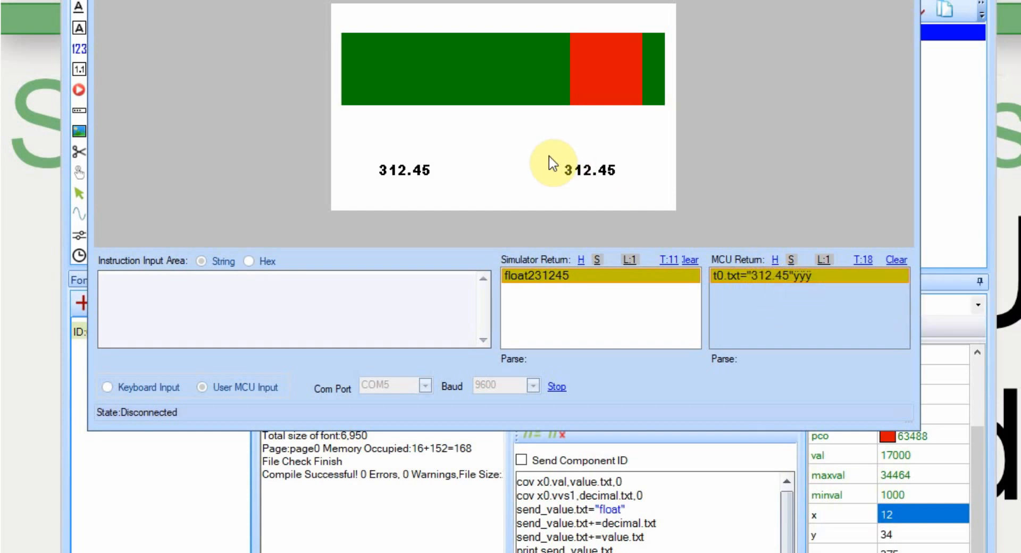
pyautogui.moveTo(543, 157)
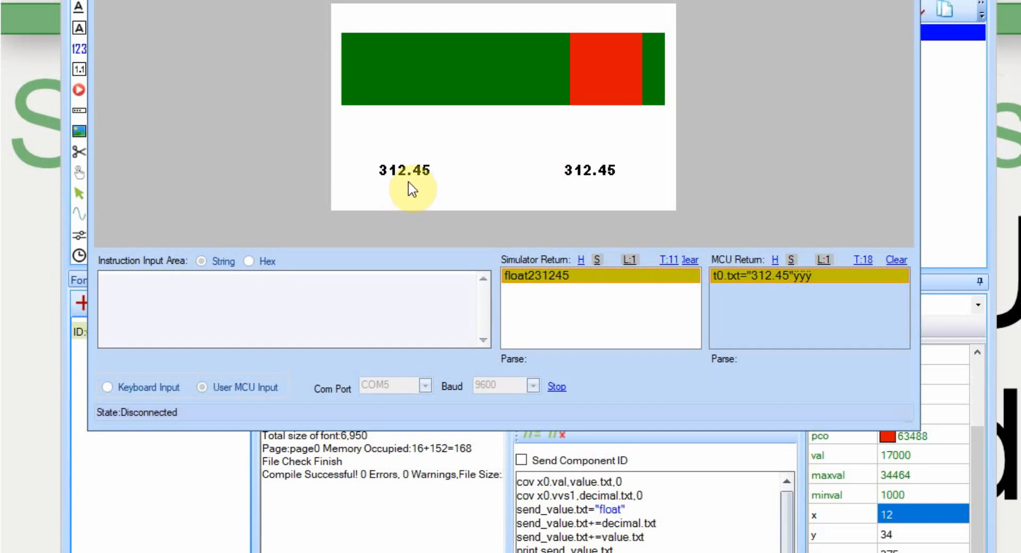
pyautogui.moveTo(810, 60)
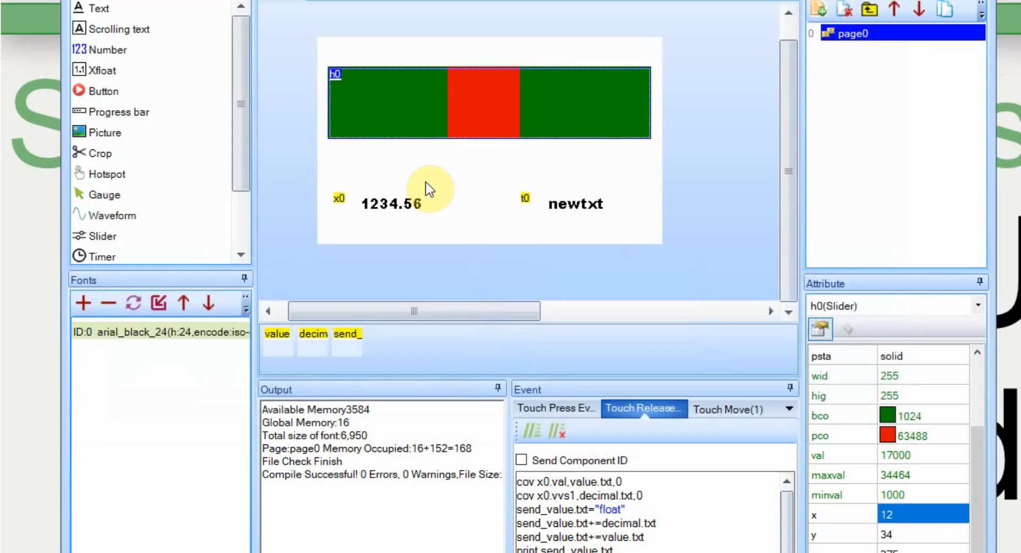
pyautogui.moveTo(839, 498)
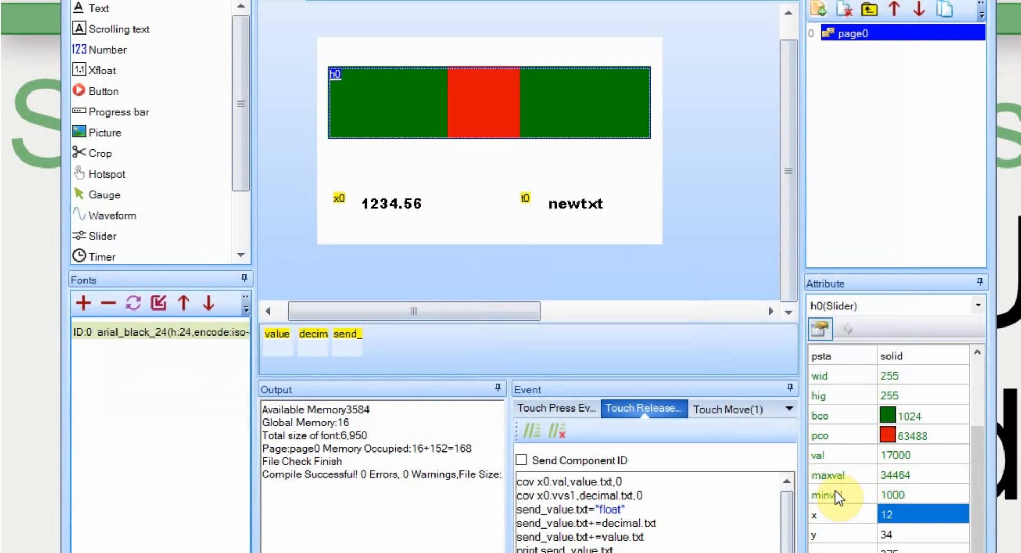
# Select the x0 float number to change its decimal places
pyautogui.click(391, 203)
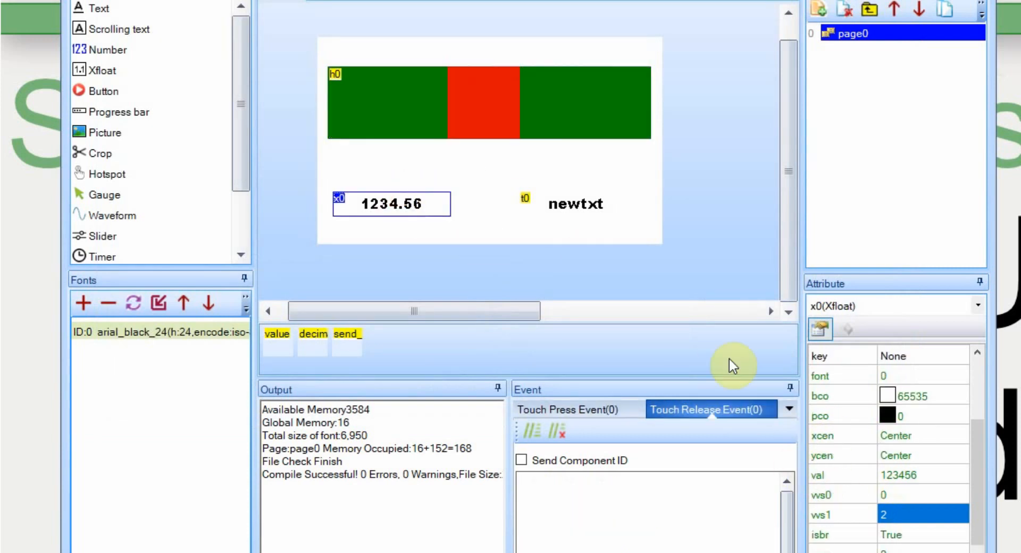
pyautogui.moveTo(895, 521)
pyautogui.write('3')
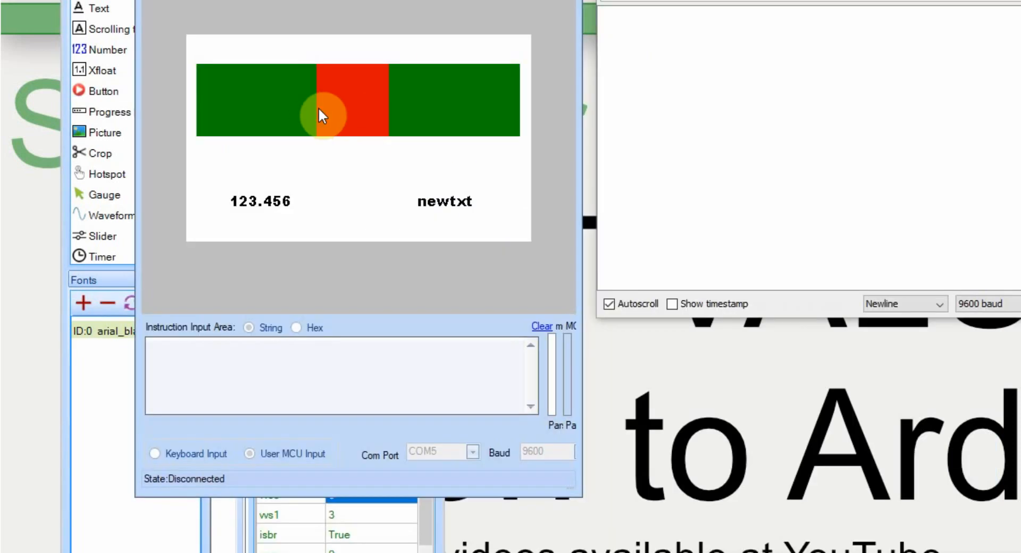
pyautogui.moveTo(657, 154)
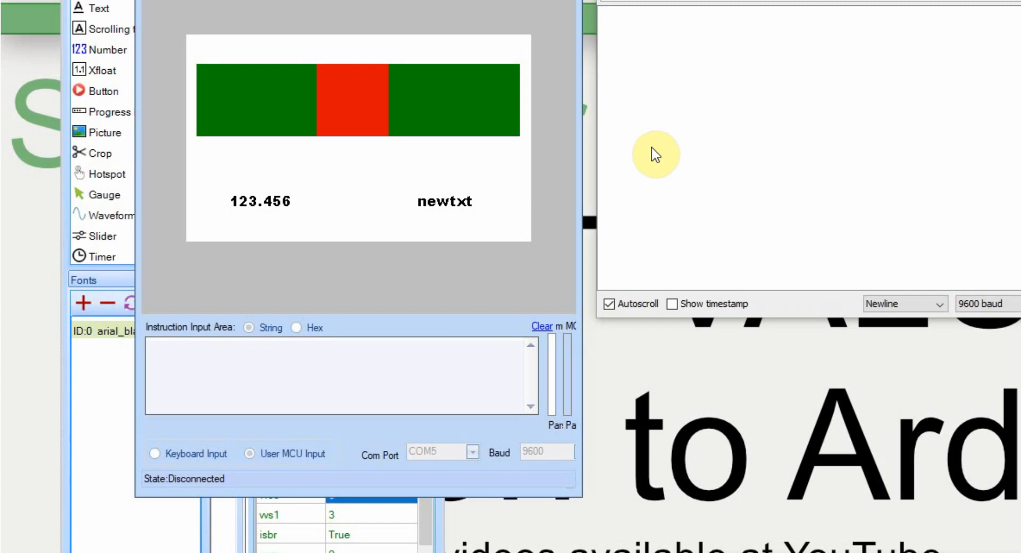
pyautogui.moveTo(310, 130)
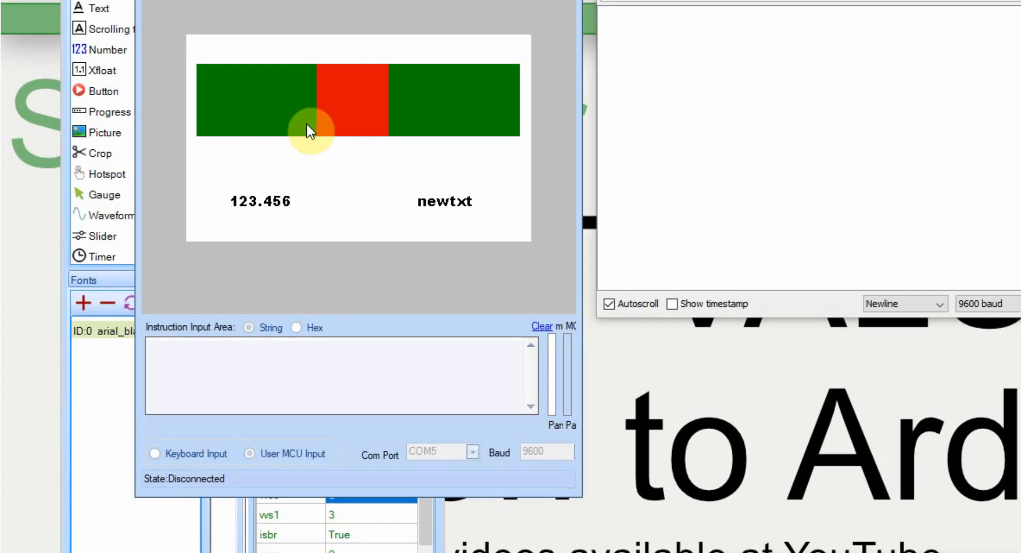
pyautogui.moveTo(465, 199)
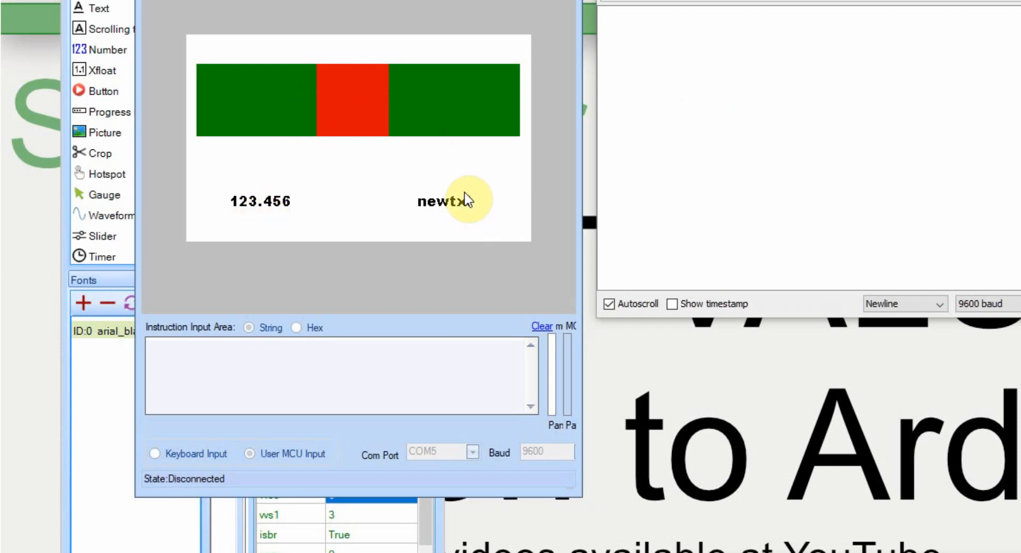
pyautogui.moveTo(447, 214)
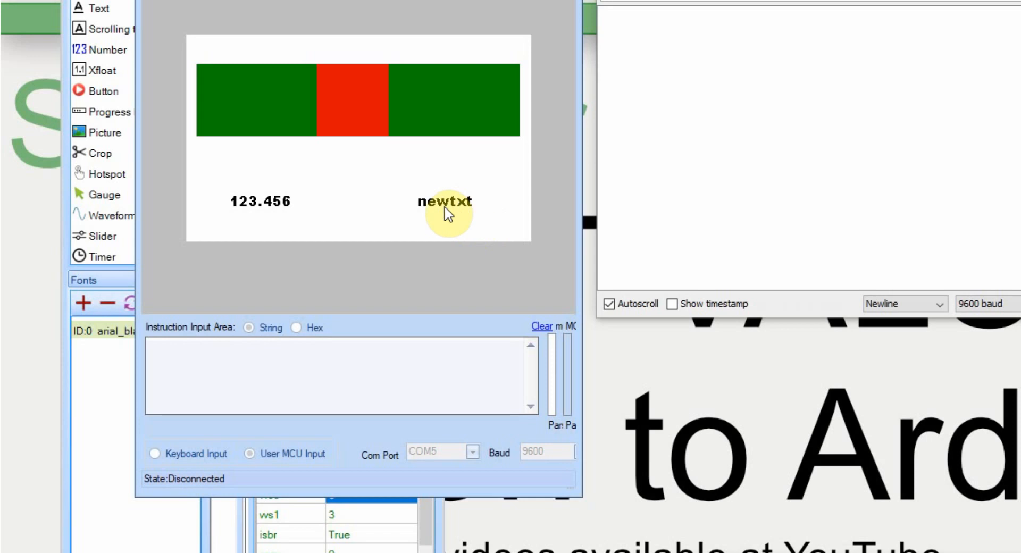
pyautogui.moveTo(339, 108)
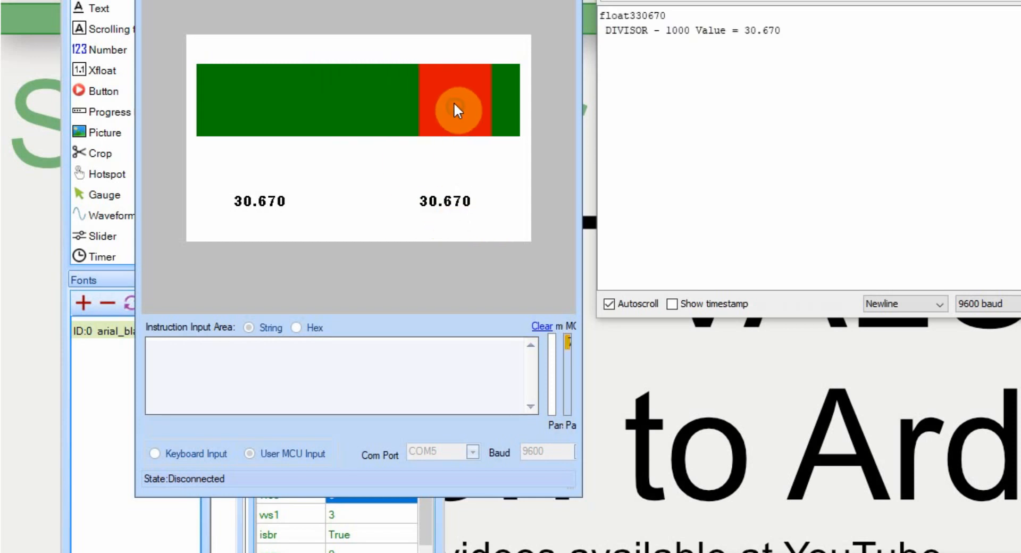
pyautogui.moveTo(671, 69)
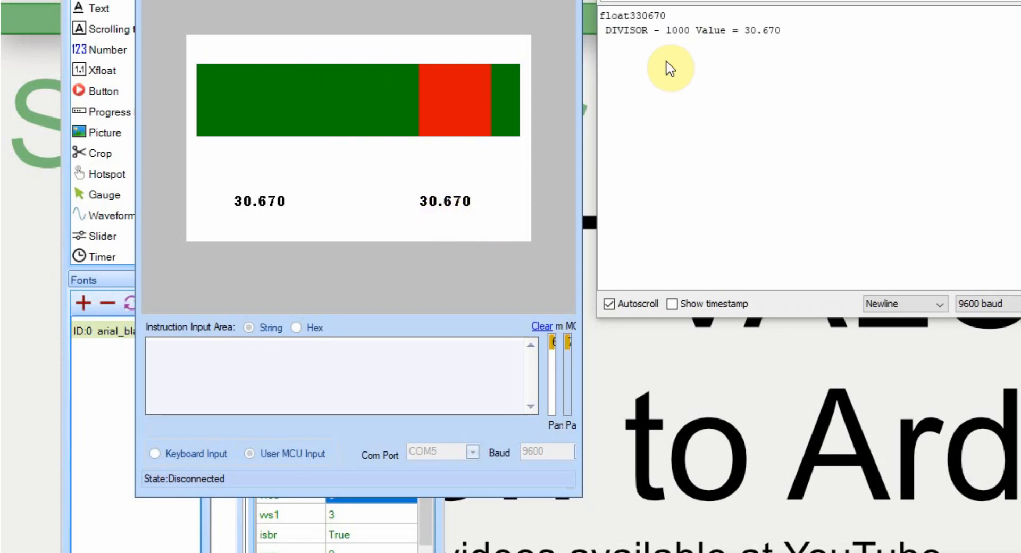
pyautogui.moveTo(667, 31)
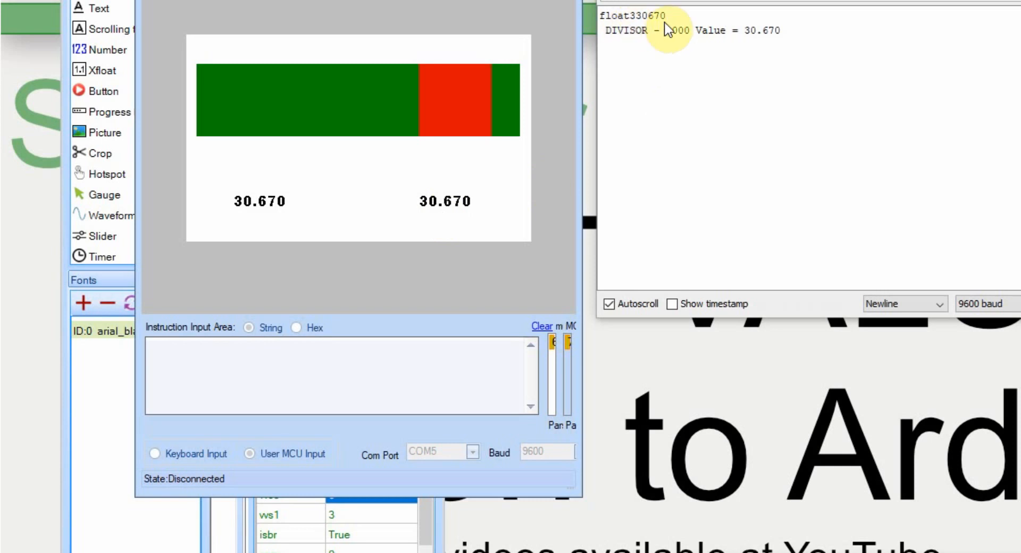
pyautogui.moveTo(682, 43)
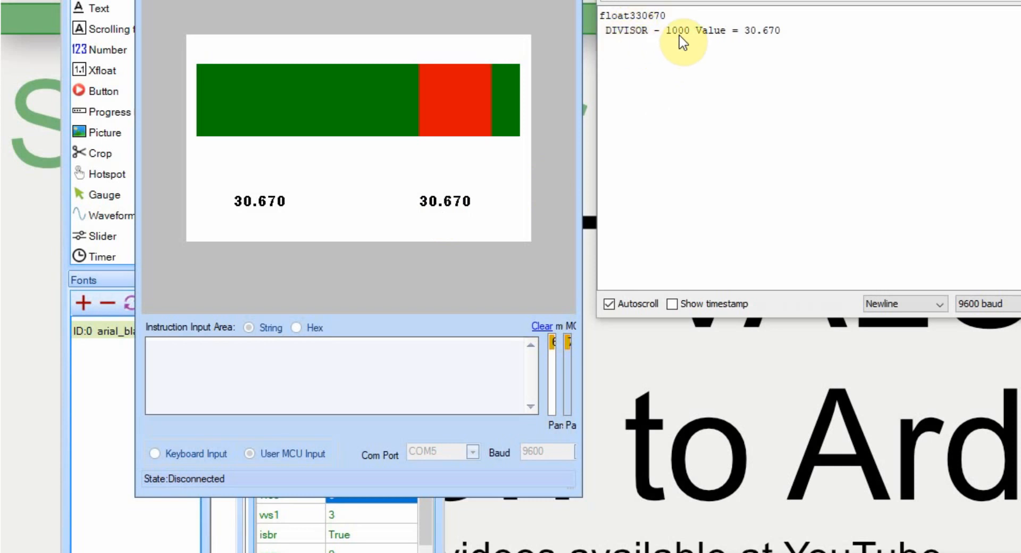
pyautogui.moveTo(764, 43)
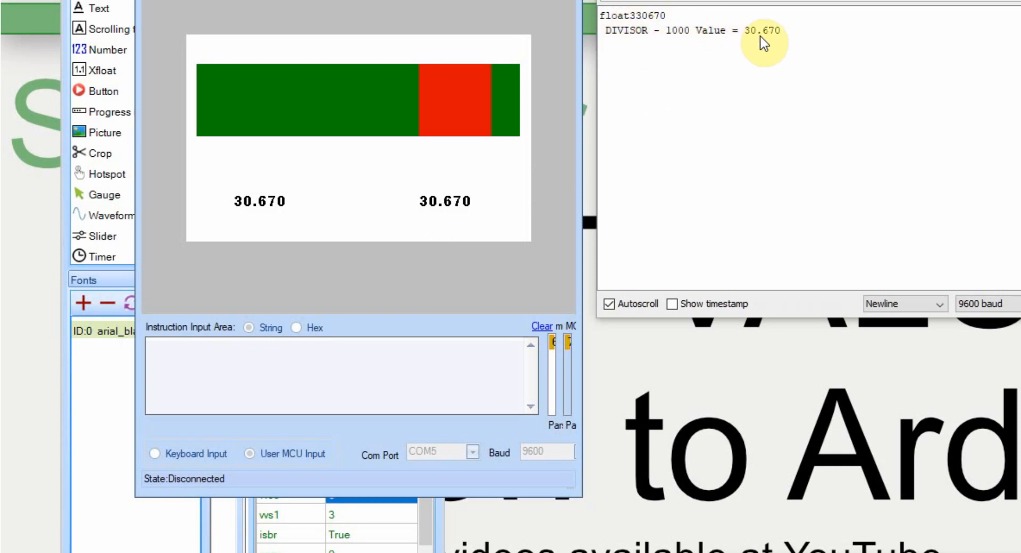
pyautogui.moveTo(424, 218)
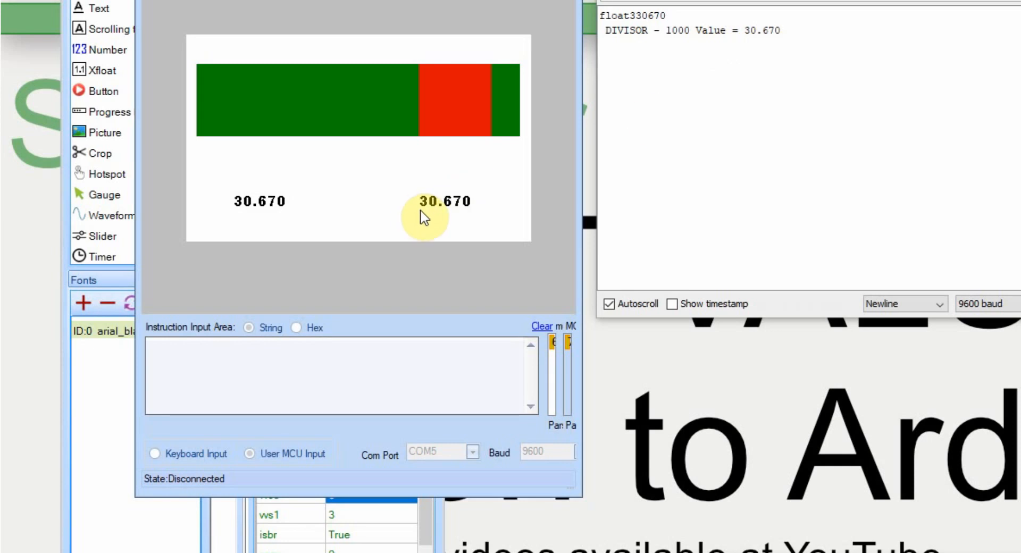